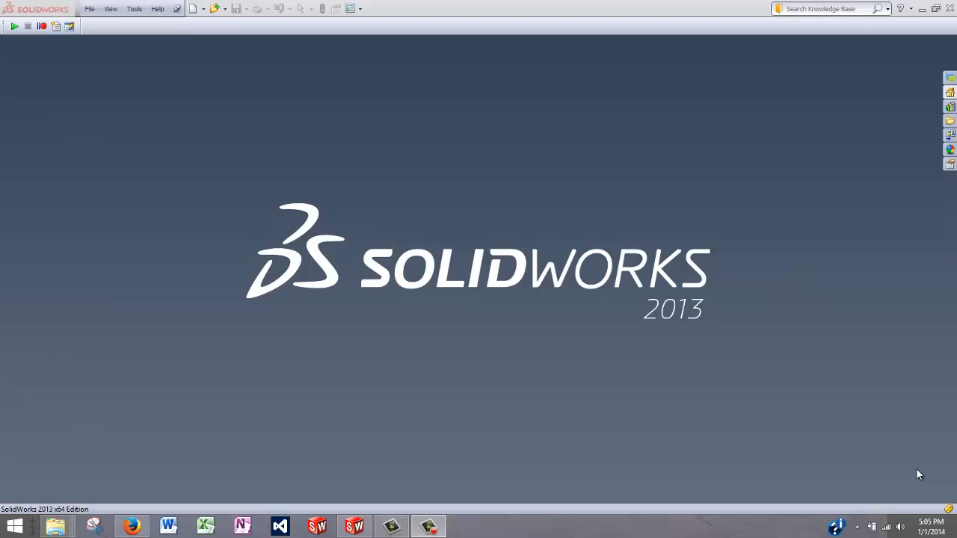
mouse_move(732, 388)
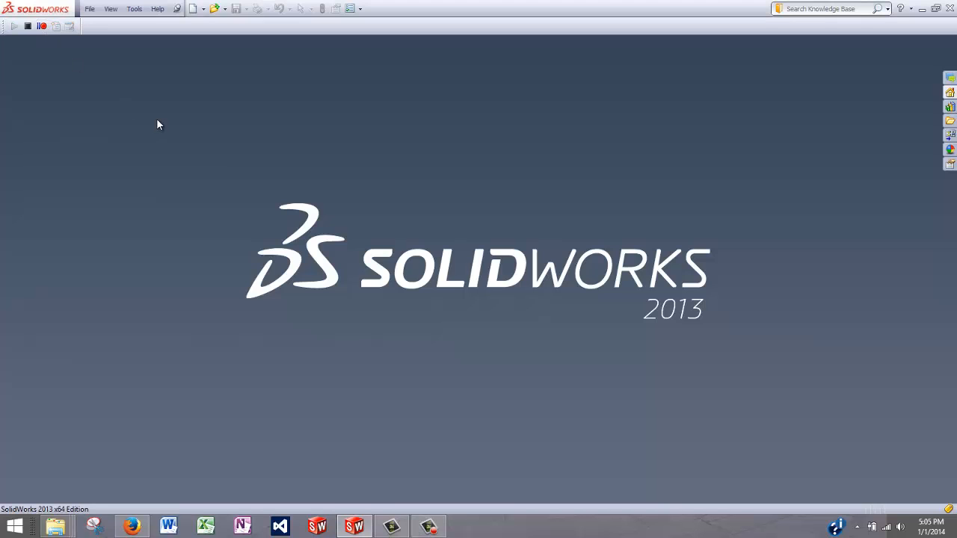
- Start a new Part document from the template while the macro recorder captures it
left_click(194, 9)
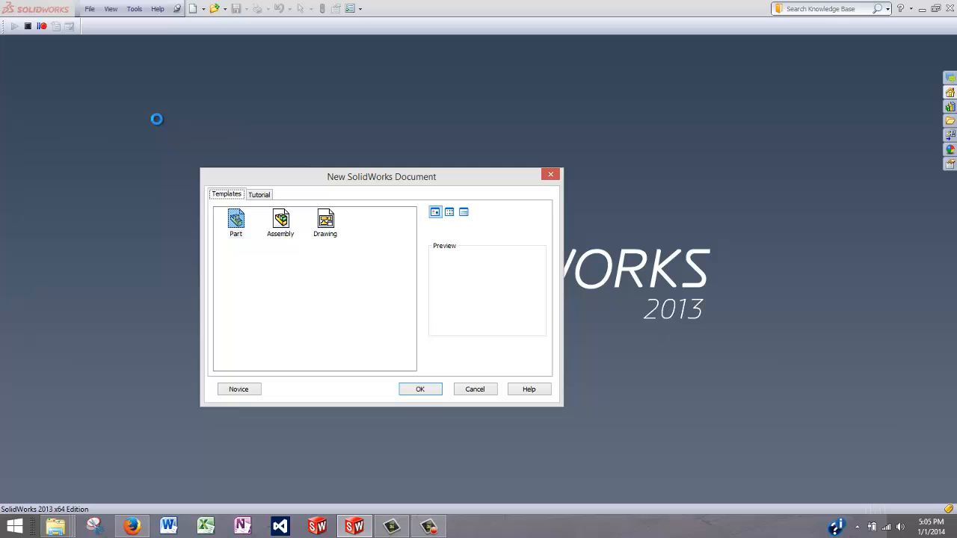
left_click(419, 388)
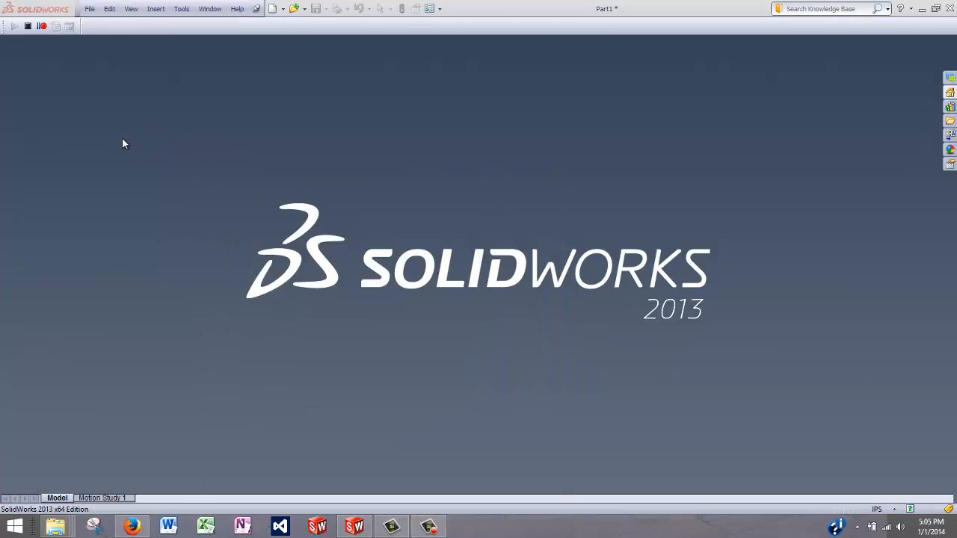
right_click(33, 170)
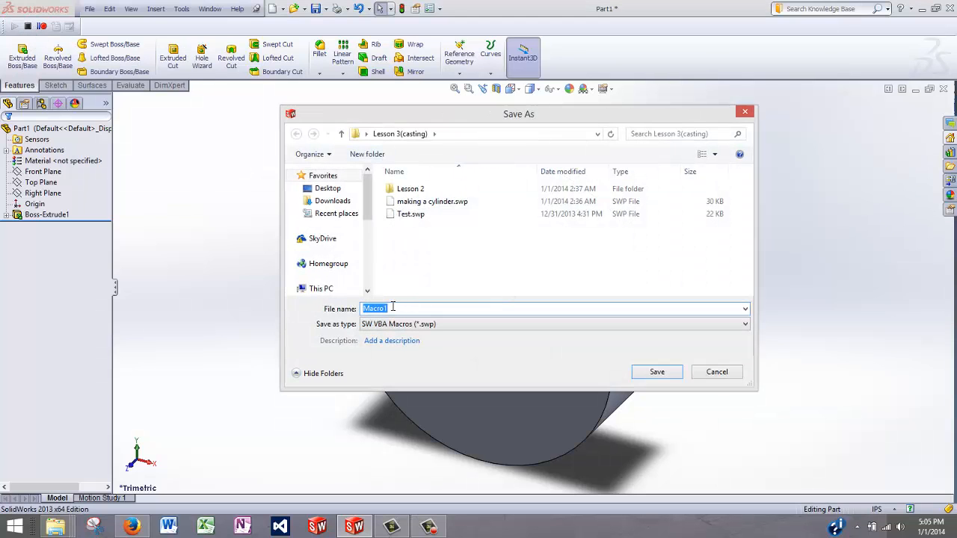
- Name the recorded macro 'Hello world macro' in the Save As dialog
type("Hello w")
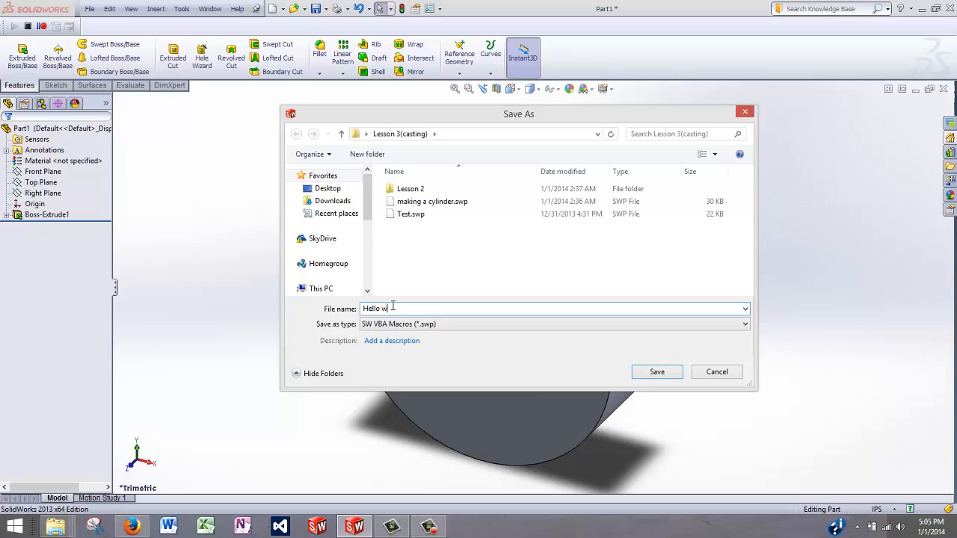
type("orld ma")
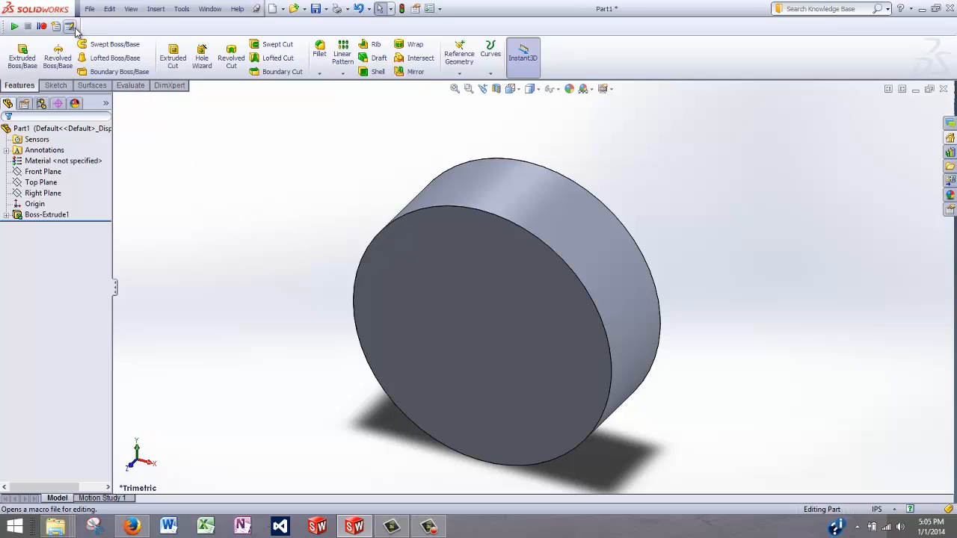
- Open Hello world macro.swp in the VBA editor via Edit Macro
left_click(69, 27)
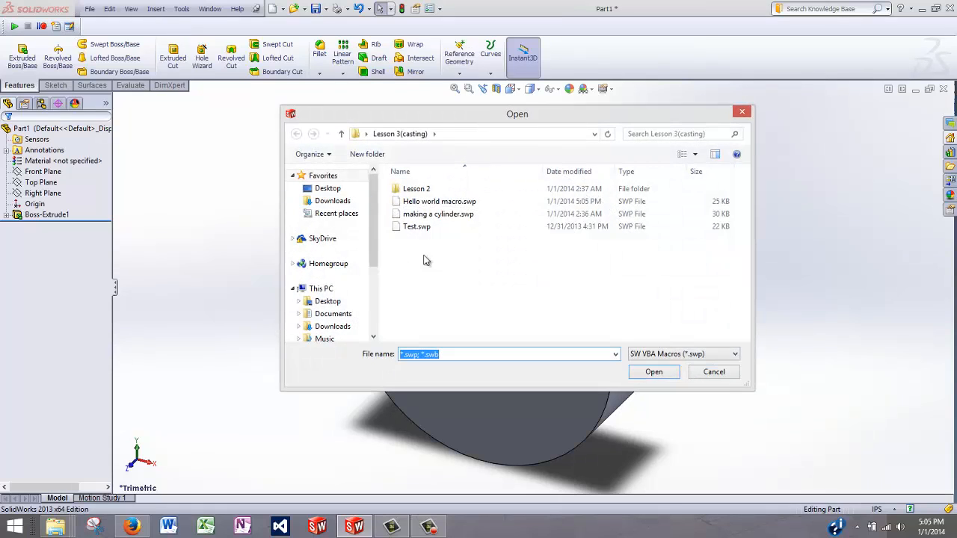
left_click(440, 200)
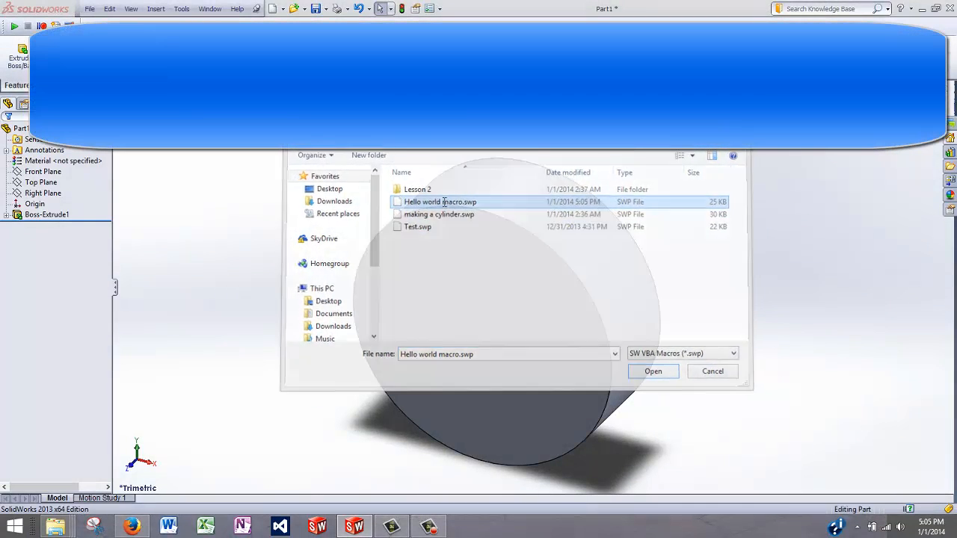
left_click(651, 371)
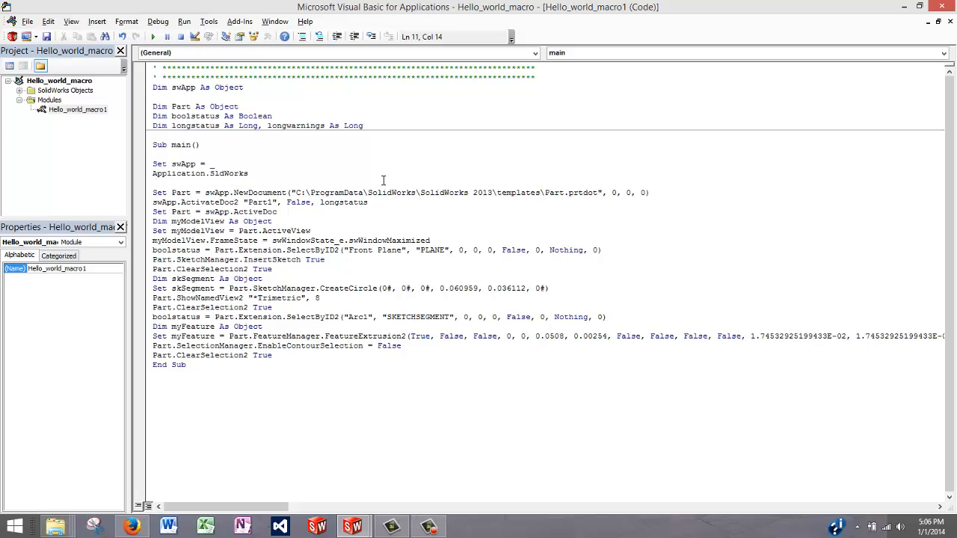
mouse_move(158, 176)
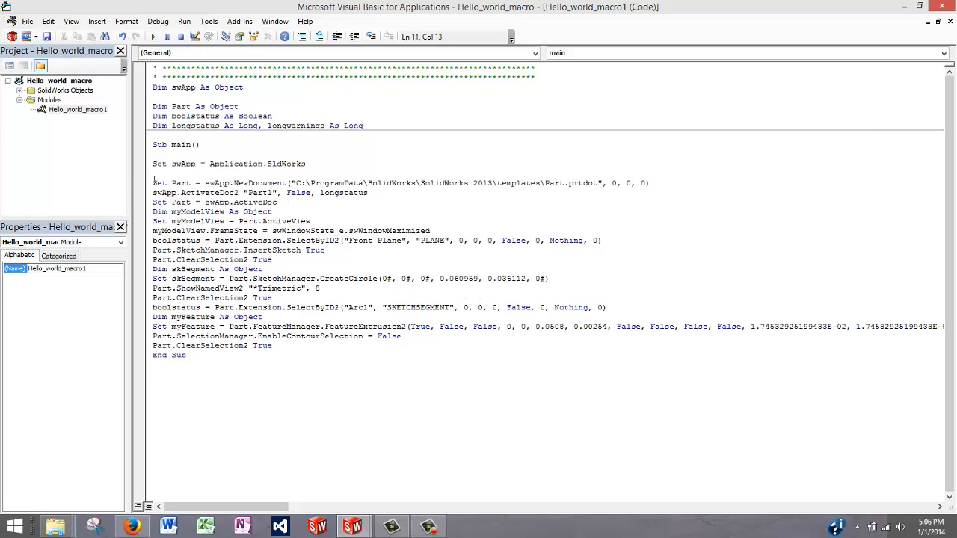
- Place the cursor below the swApp assignment where new code will go
left_click(308, 163)
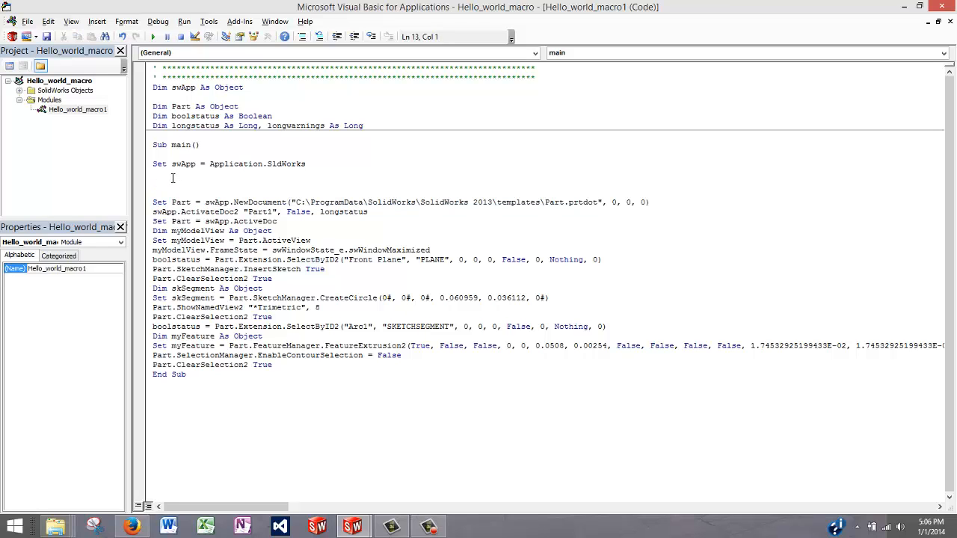
- Add the comment 'add hello world pop-up' below Set swApp
type("'add")
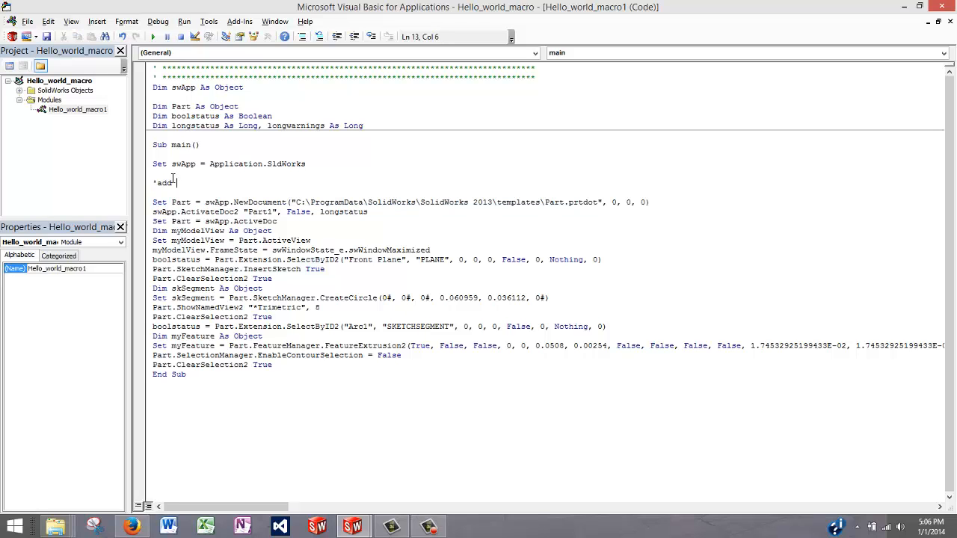
type("hello w")
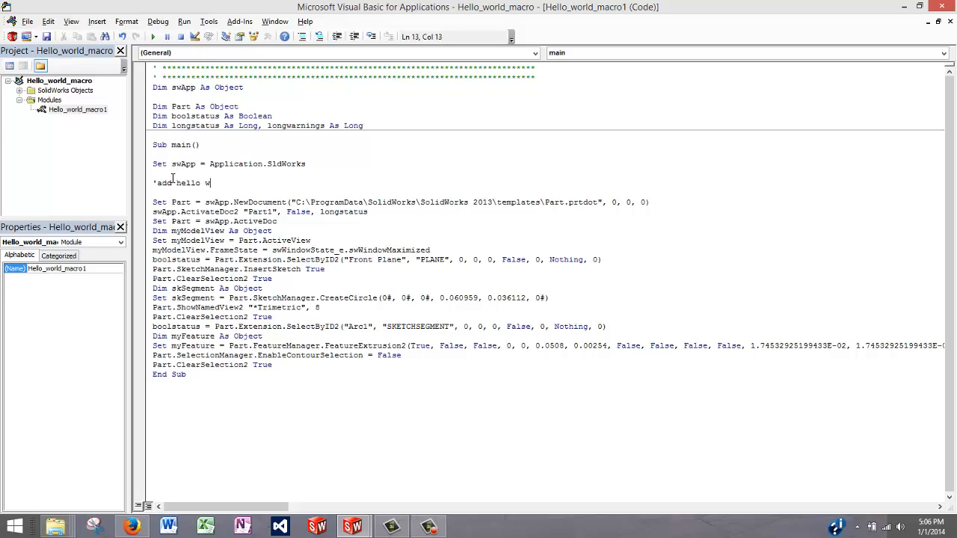
type("orld")
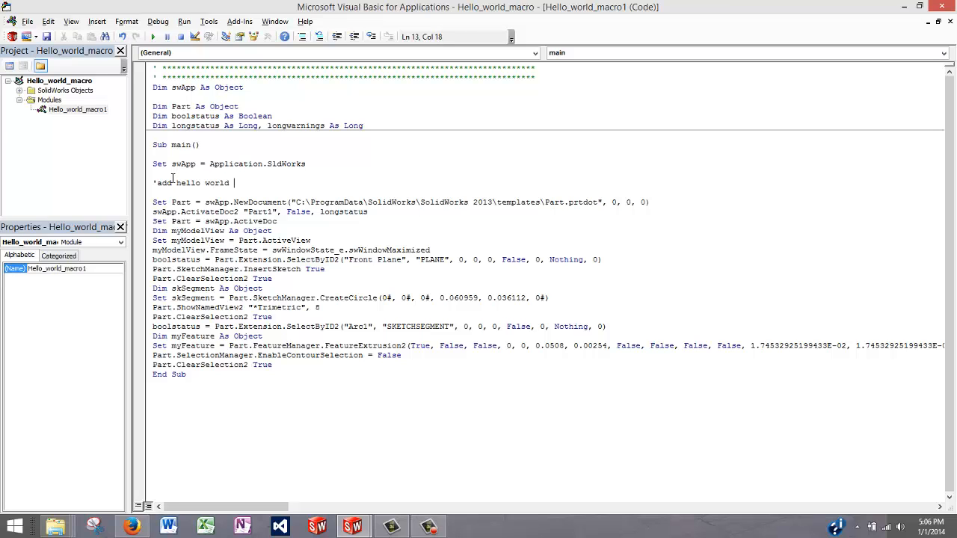
type("pop-up")
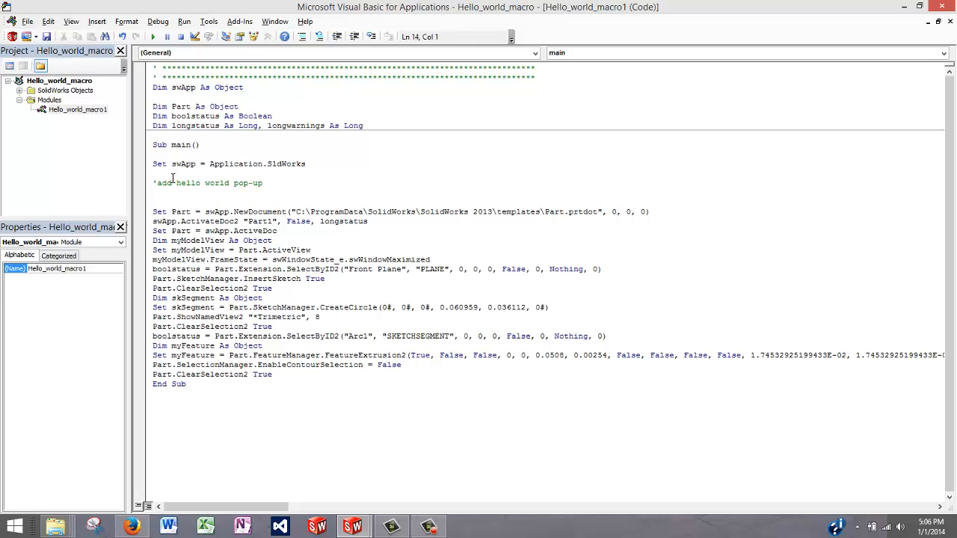
mouse_move(123, 114)
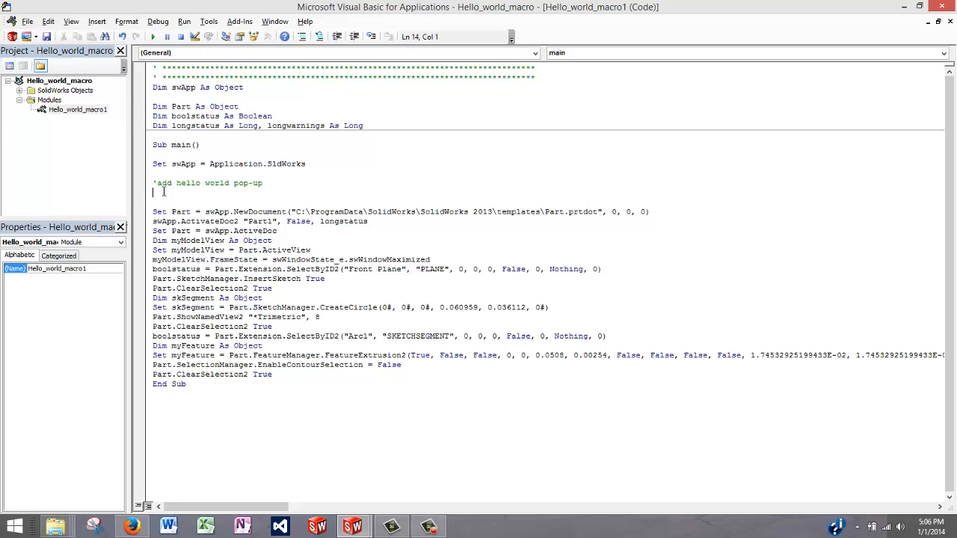
- Write the line swApp.SendMsgToUser("Hello World") and review it
type("swApp")
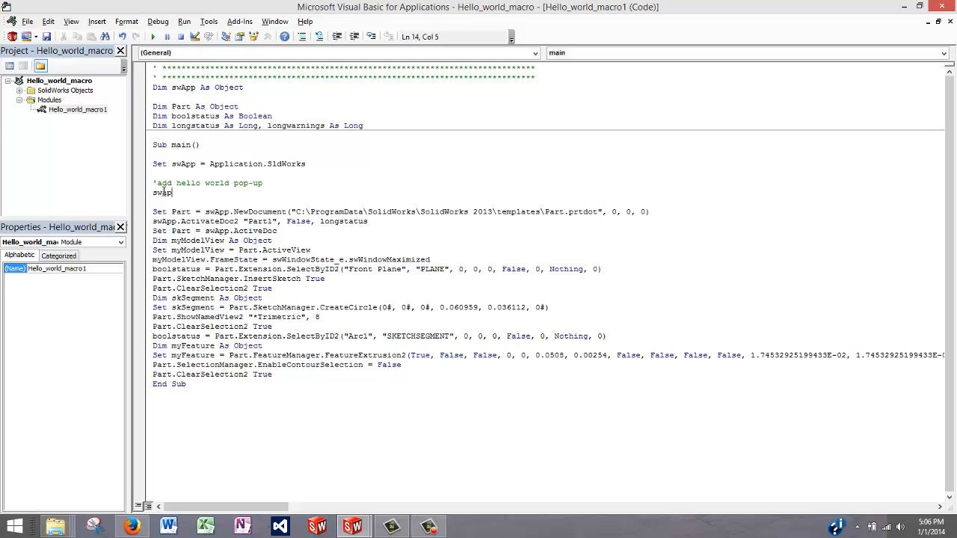
type(".")
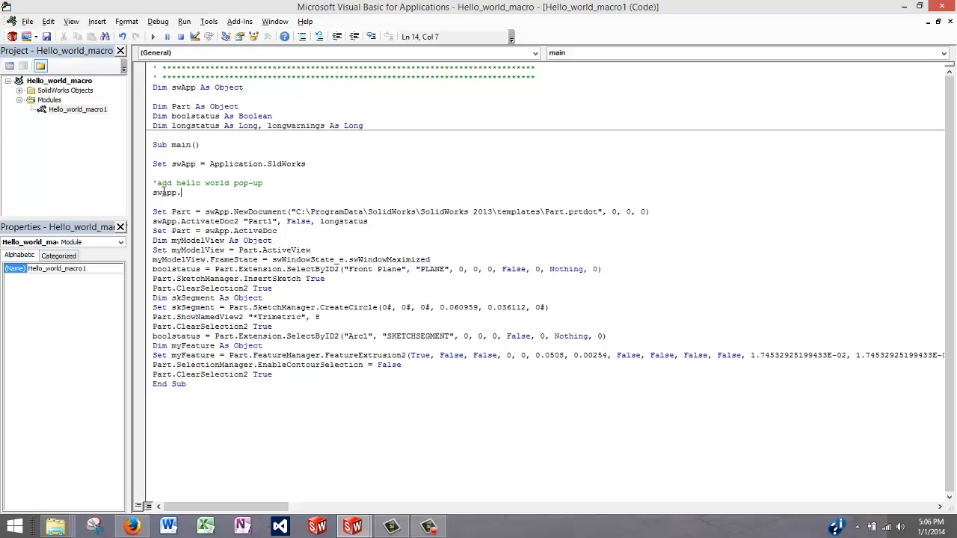
type("sendmsgt")
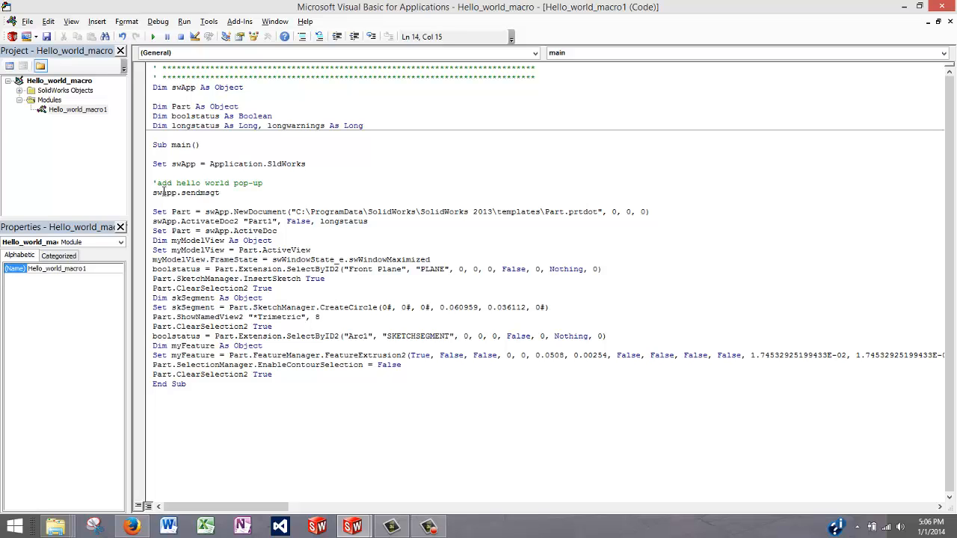
type("touser")
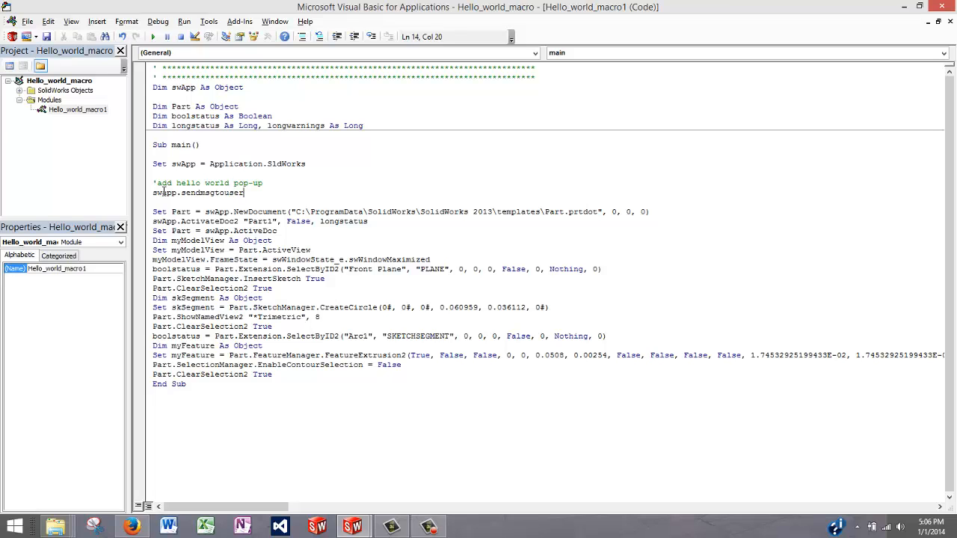
type("(\"Hello Wolr")
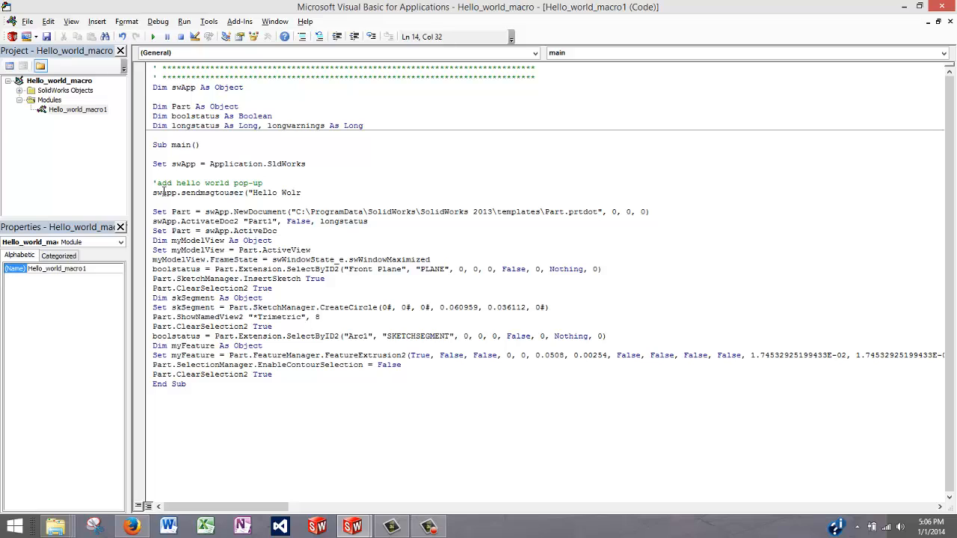
type("ld\")")
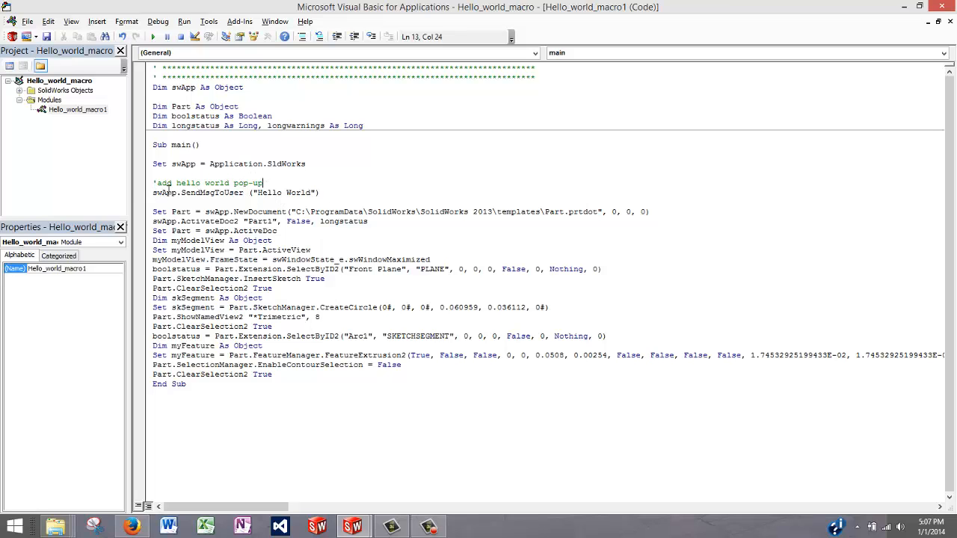
double_click(191, 191)
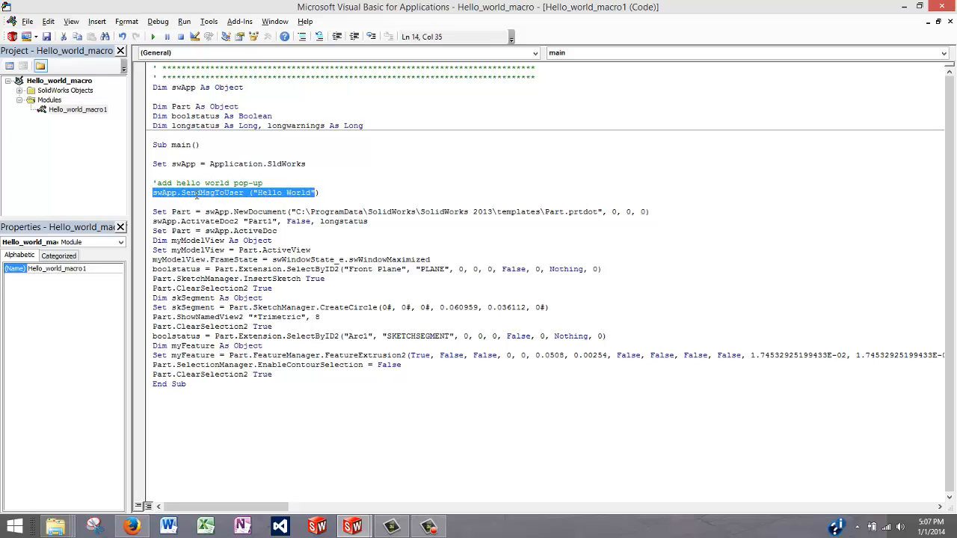
left_click(209, 193)
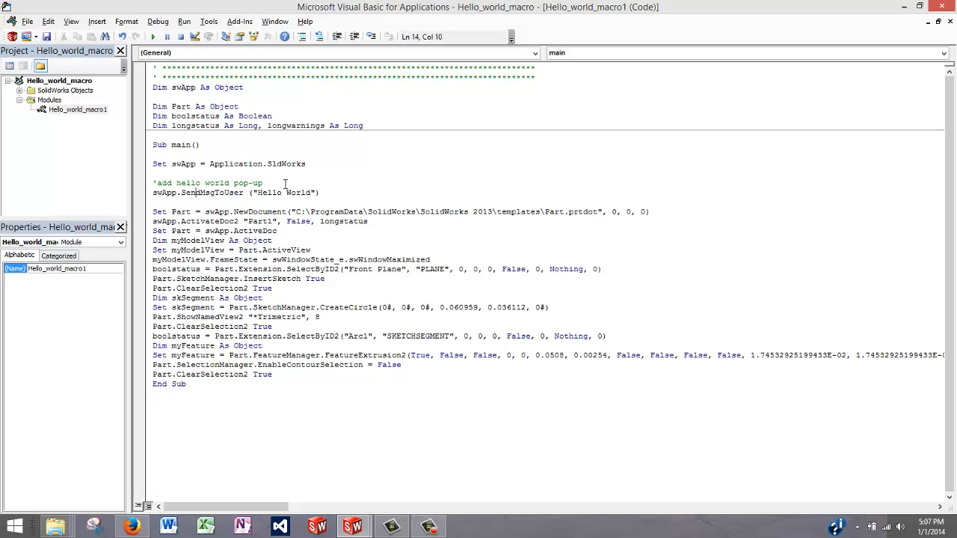
left_click(344, 193)
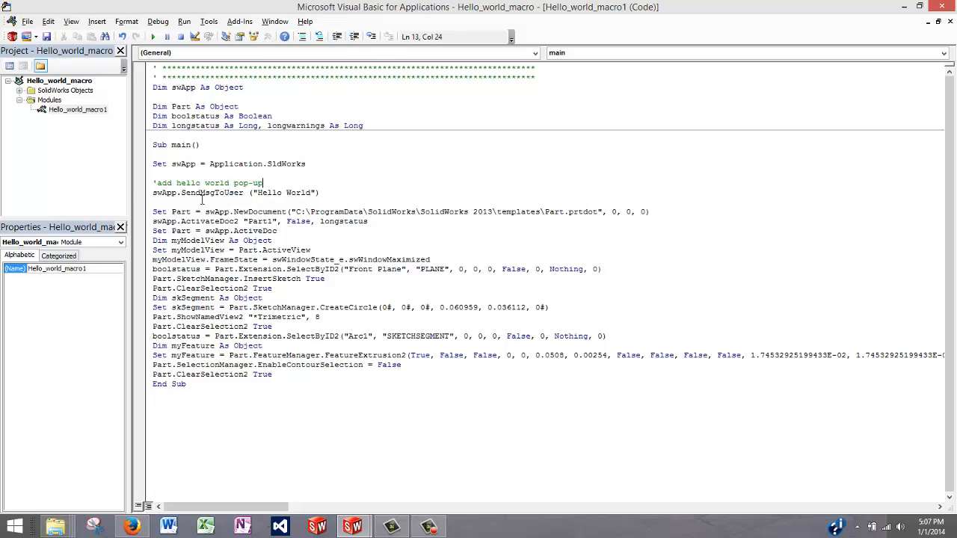
mouse_move(795, 31)
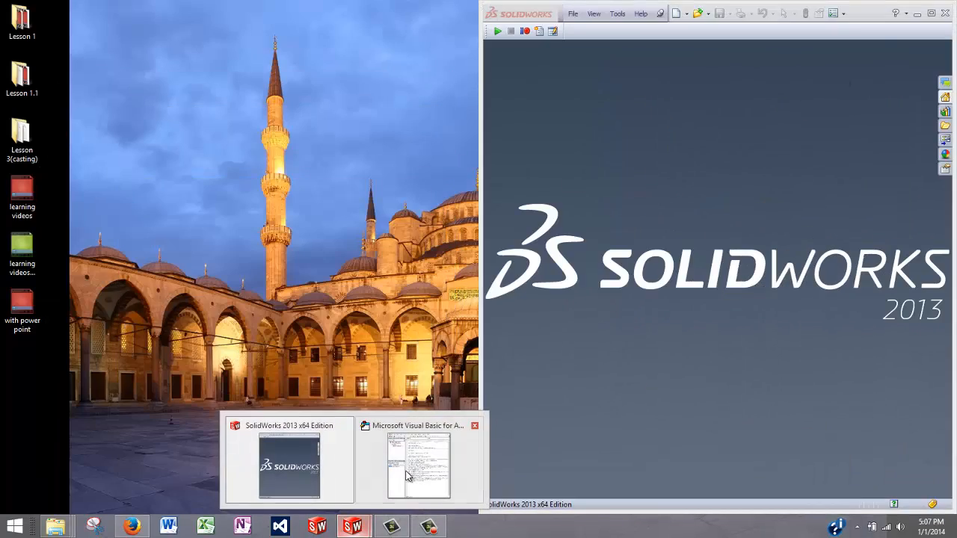
- Run the macro, acknowledge the Hello World message, and highlight the SendMsgToUser line
left_click(419, 464)
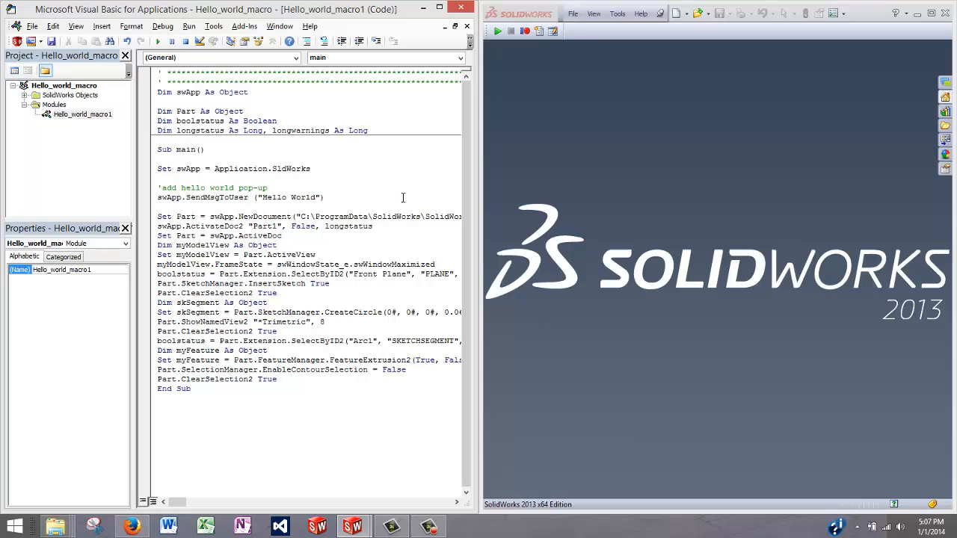
mouse_move(161, 42)
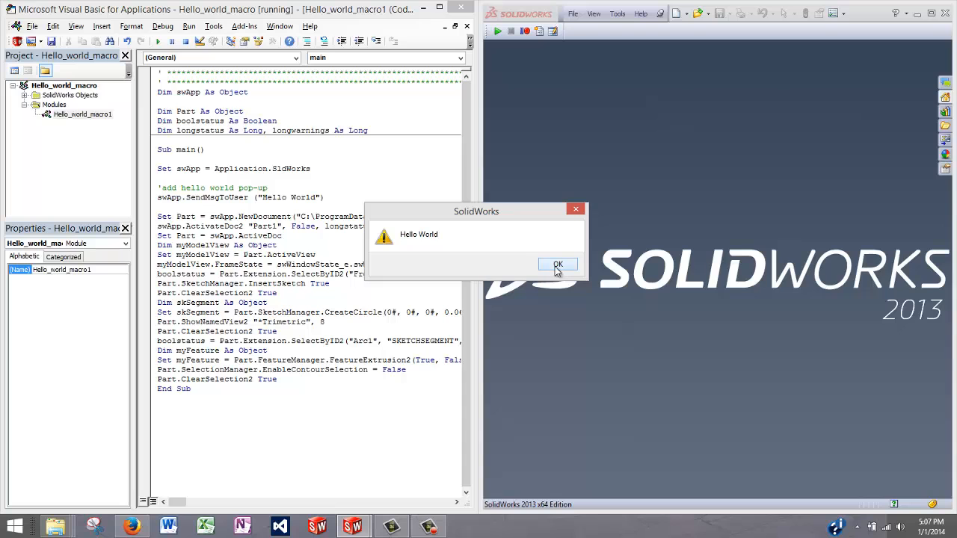
left_click(558, 265)
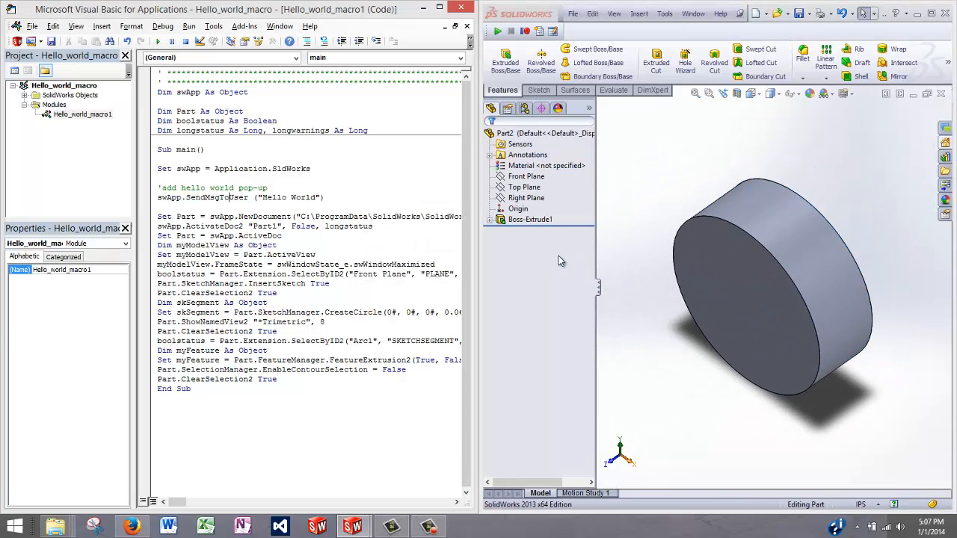
mouse_move(619, 176)
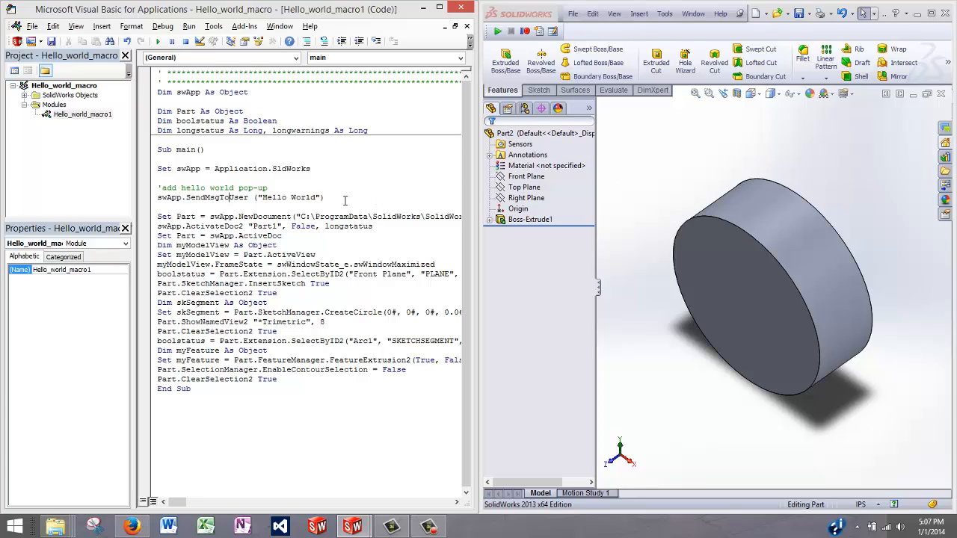
triple_click(240, 197)
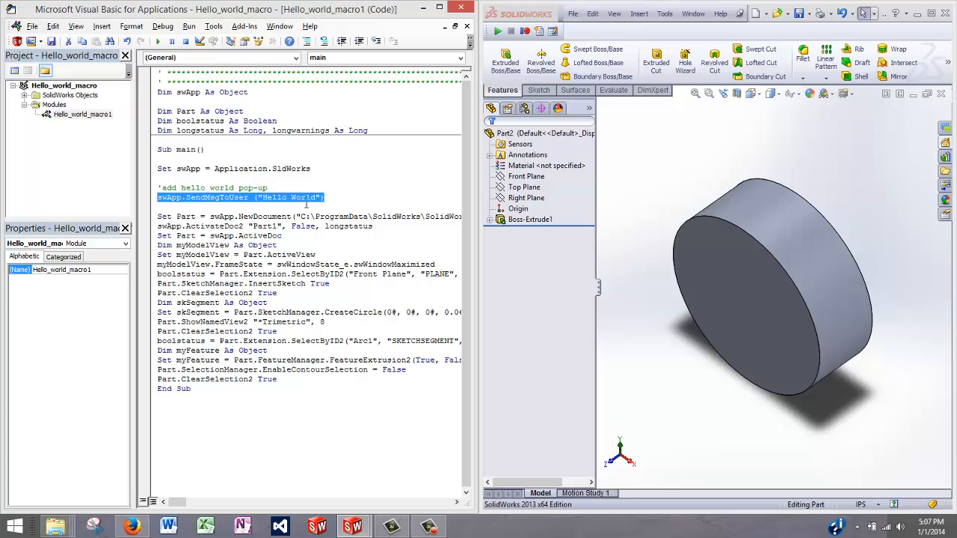
left_click(312, 197)
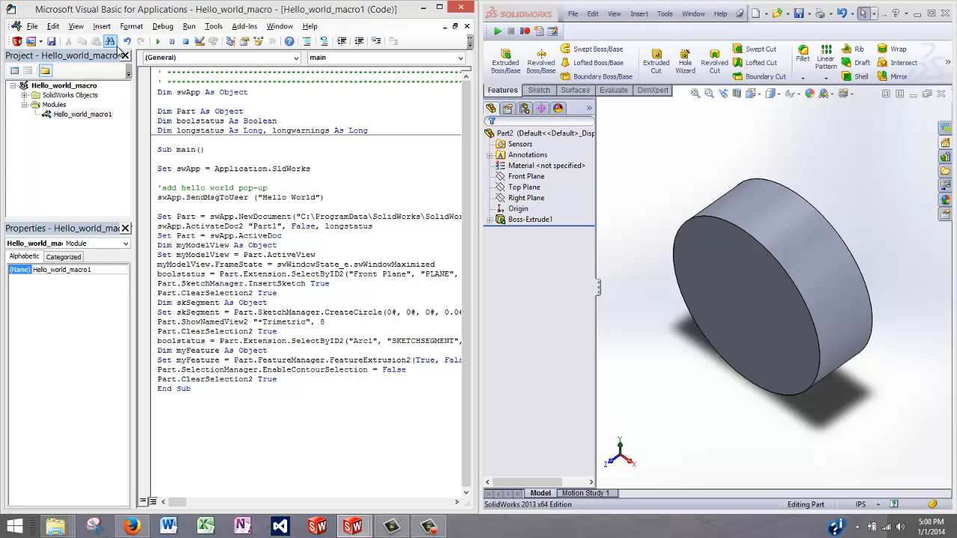
- Launch SolidWorks API Help Topics from the Help menu
left_click(721, 13)
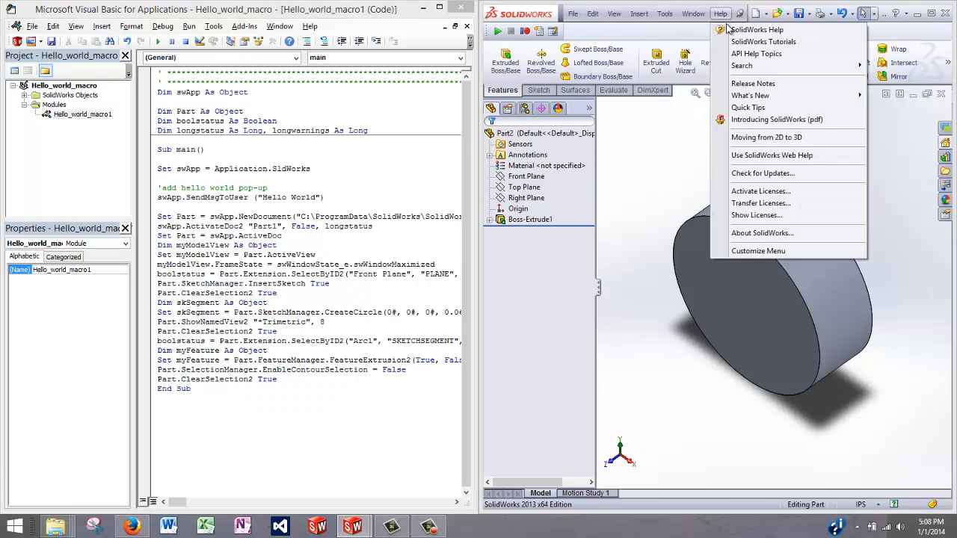
mouse_move(756, 54)
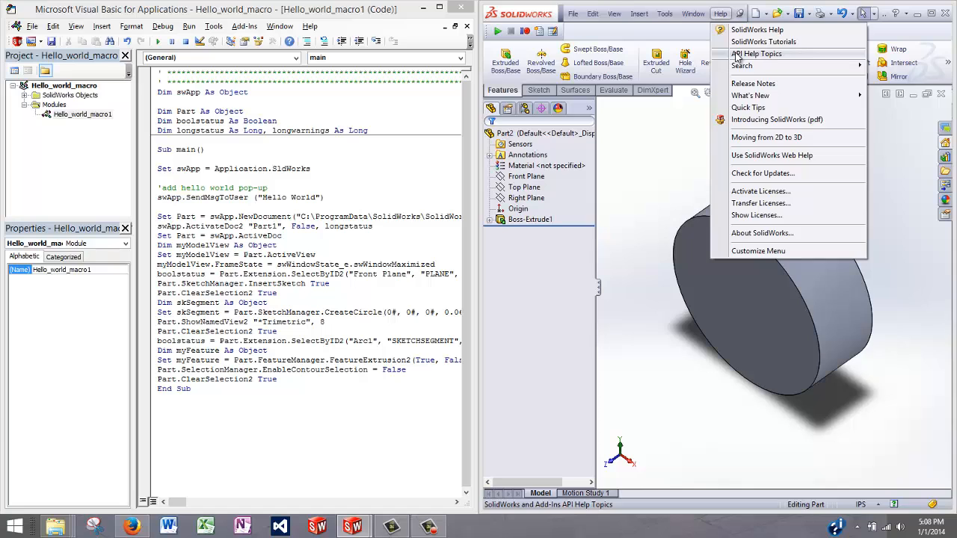
left_click(757, 54)
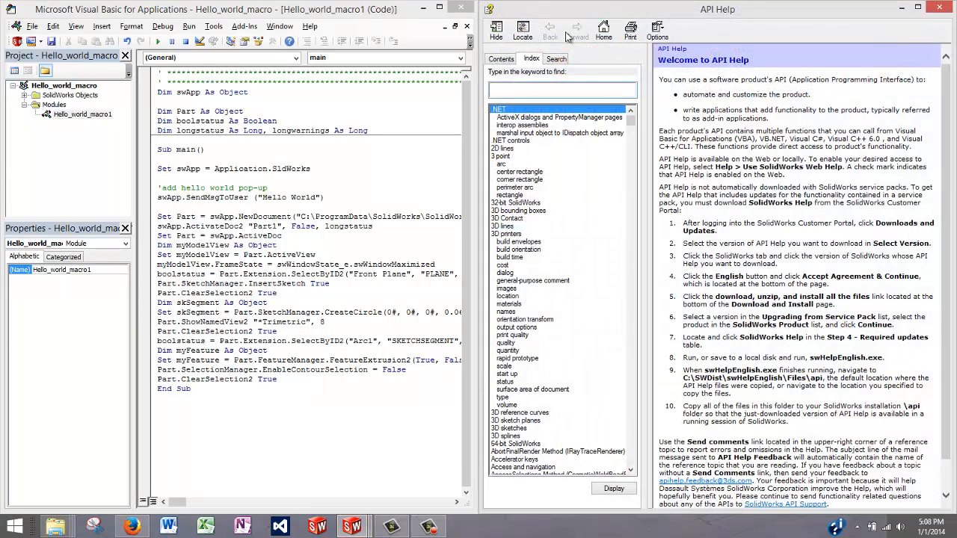
left_click(556, 58)
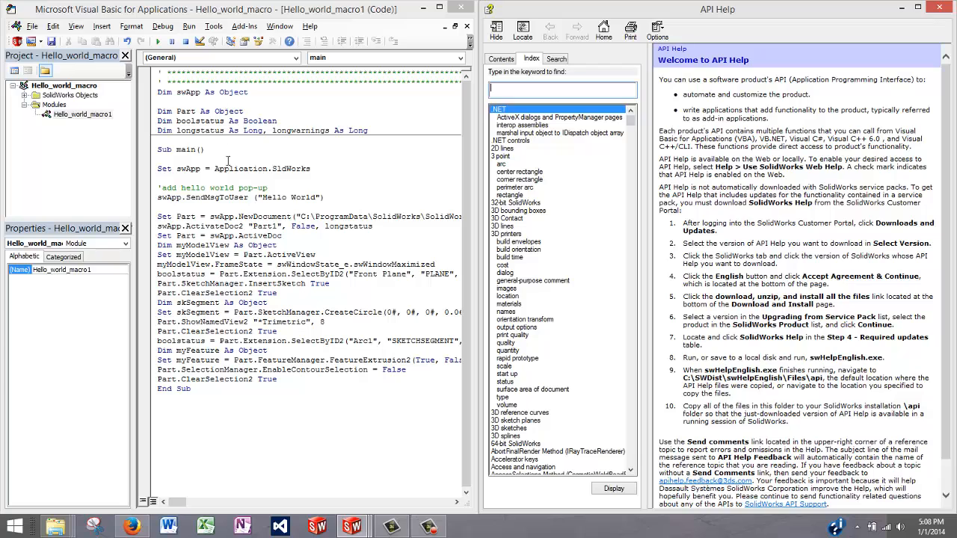
- Look up 'sldworks' in the Index keyword box to reach the ISldWorks Interface page
double_click(296, 168)
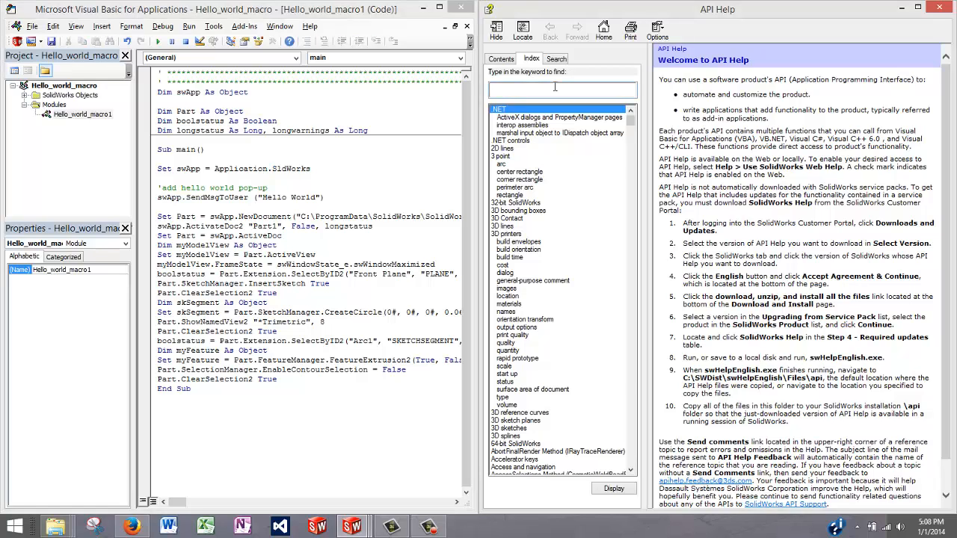
type("sldworks")
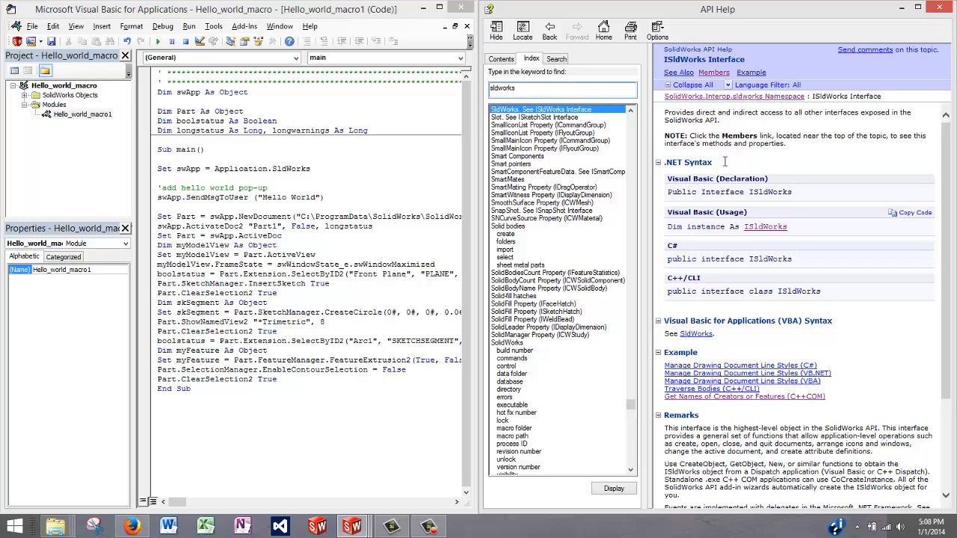
mouse_move(792, 209)
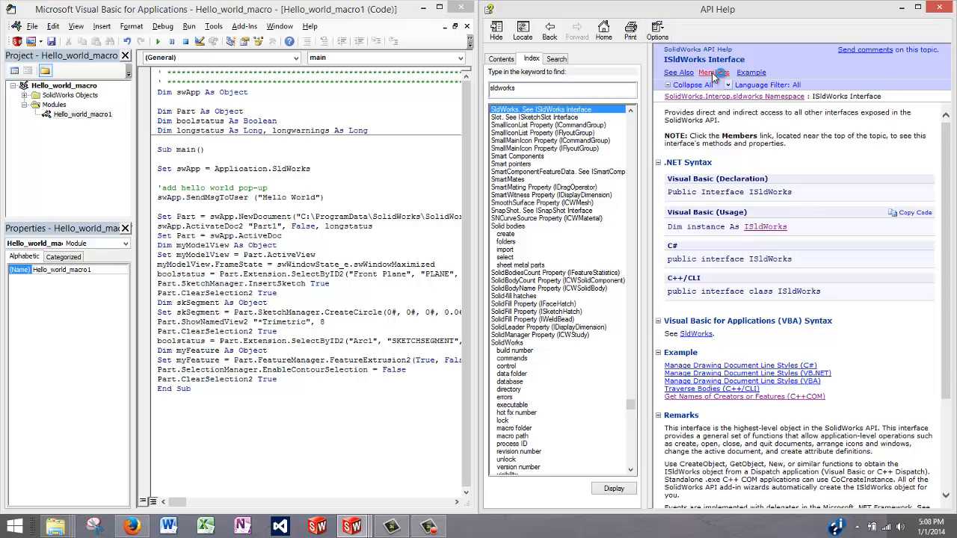
- List ISldWorks members, search for 'sendm' and open the SendMsgToUser method page
left_click(710, 72)
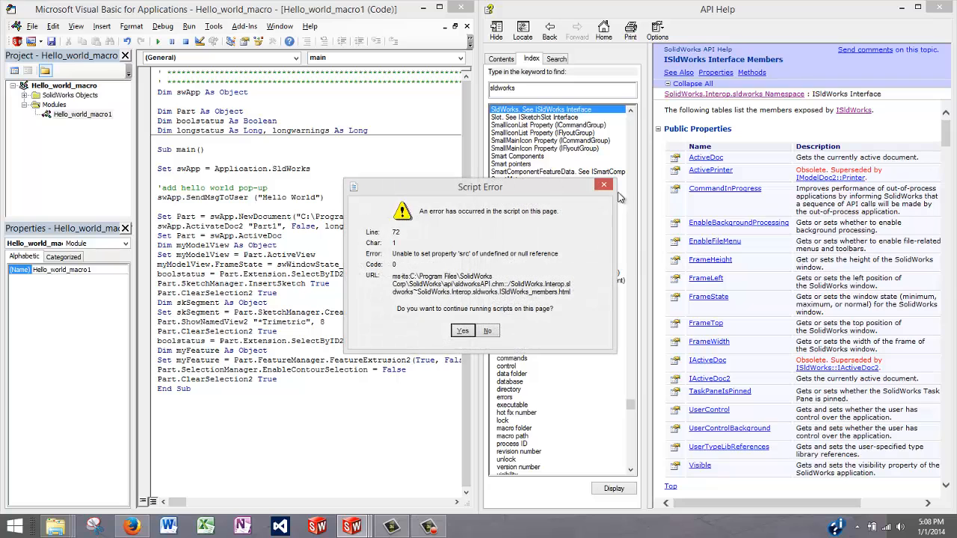
left_click(462, 330)
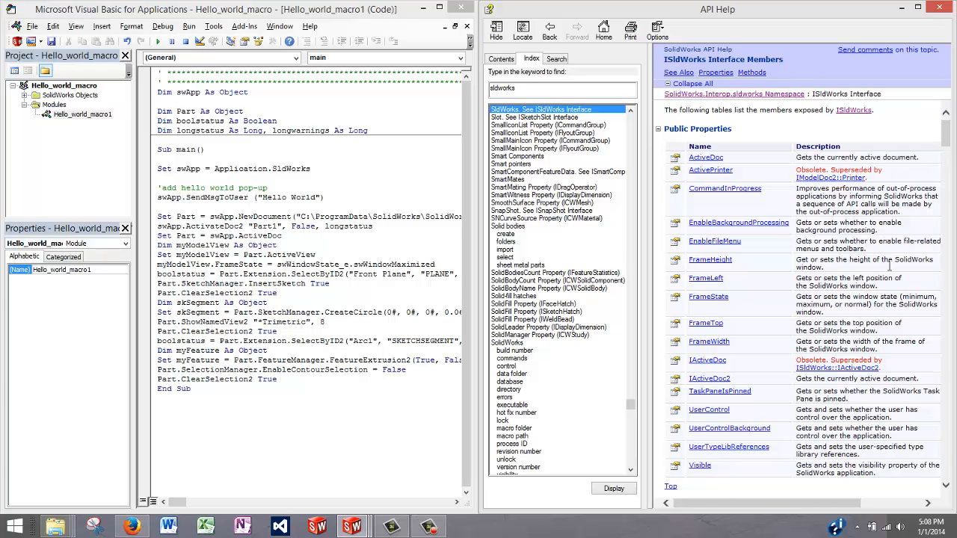
scroll("down", 3)
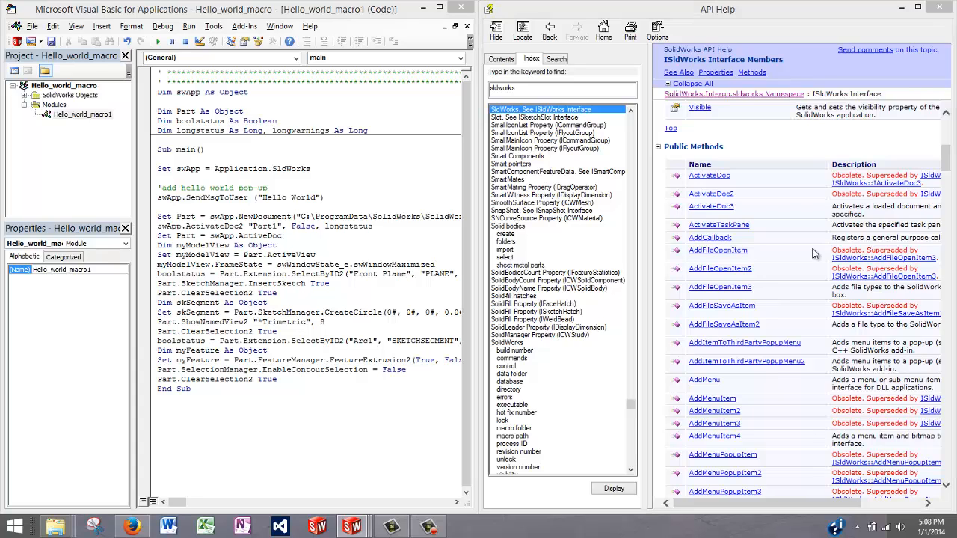
key("ctrl+f")
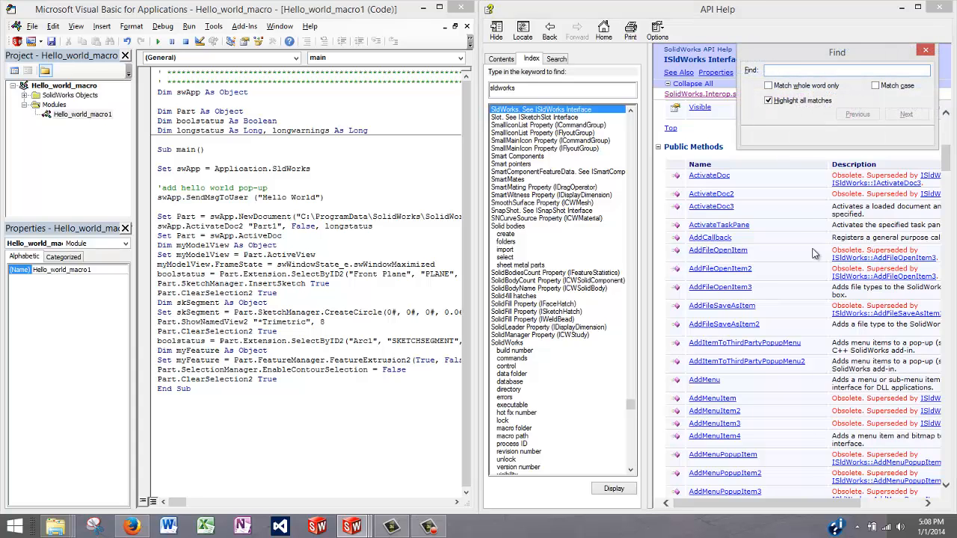
type("sendm")
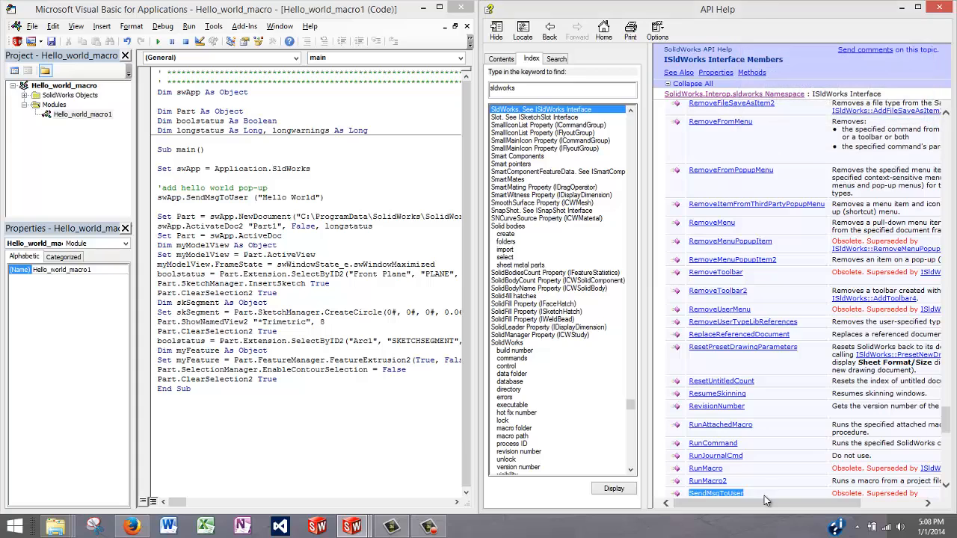
left_click(714, 493)
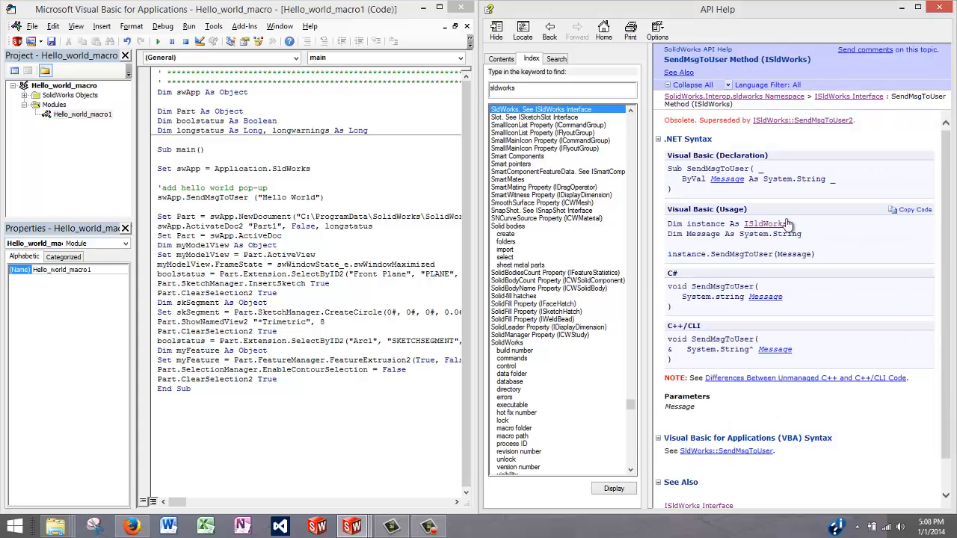
mouse_move(831, 176)
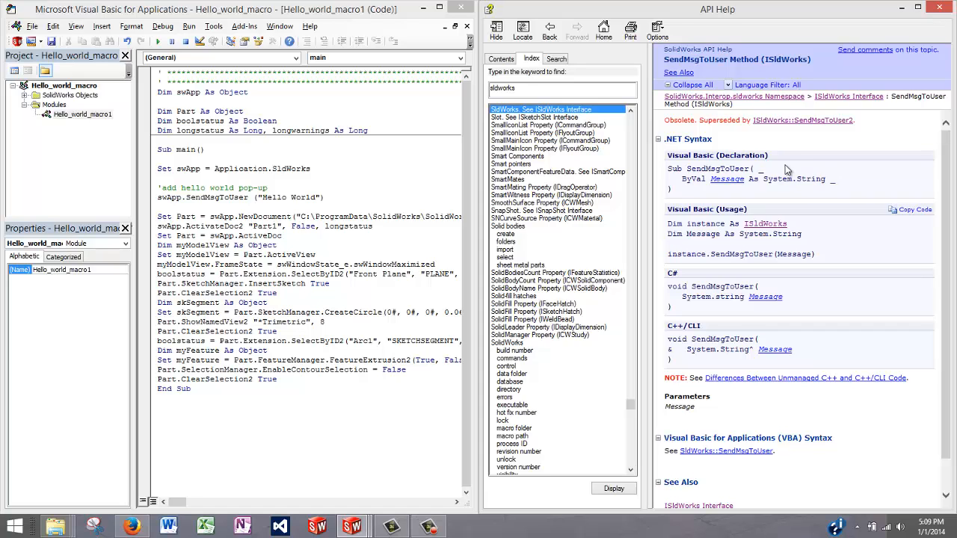
mouse_move(807, 247)
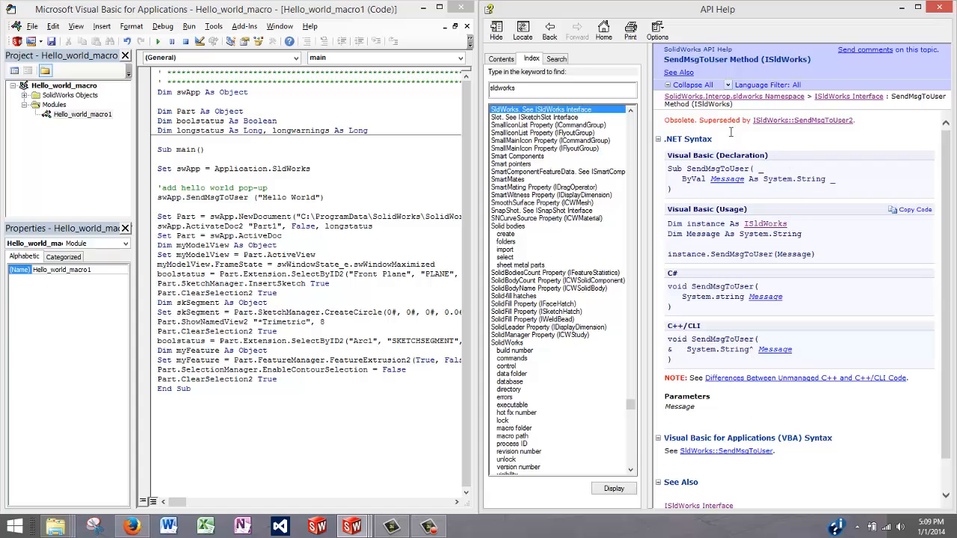
mouse_move(590, 116)
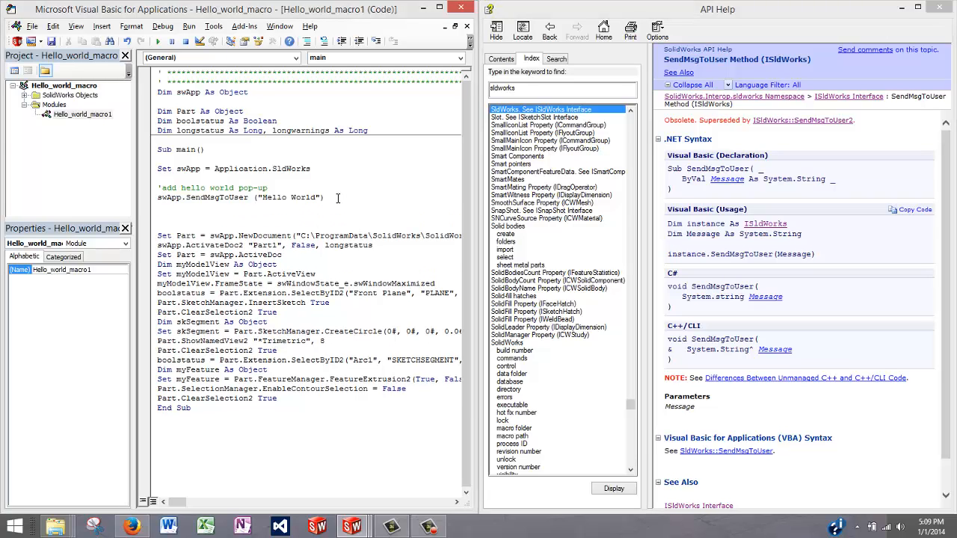
type("swapp")
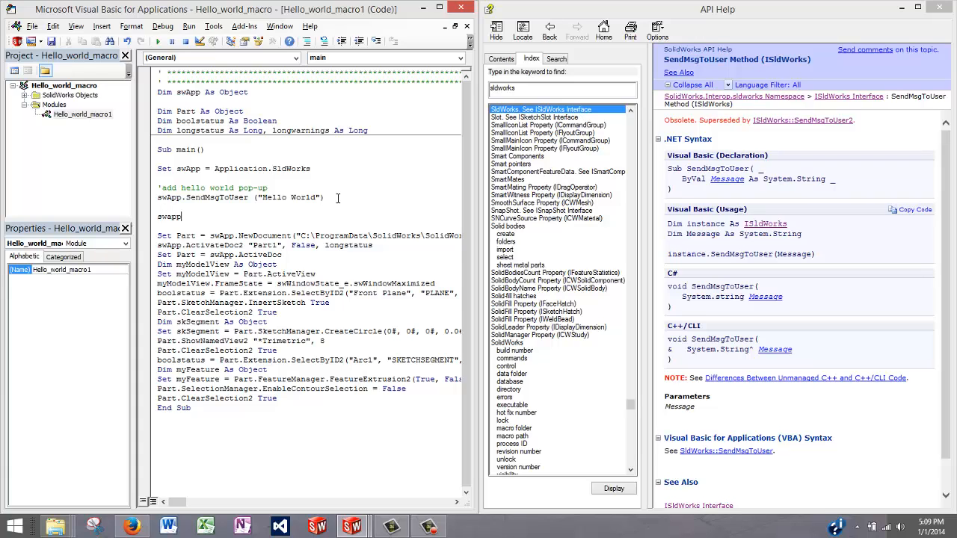
type(".")
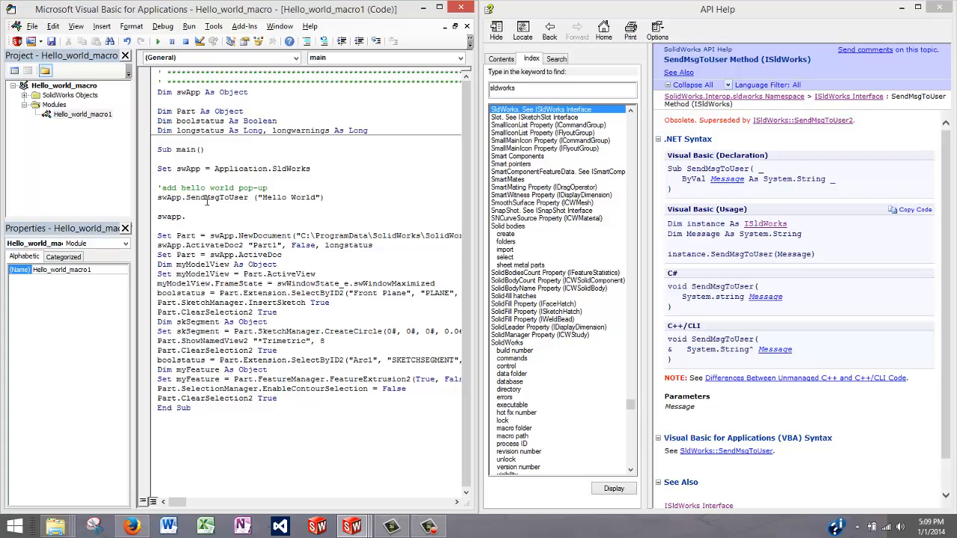
type("swa")
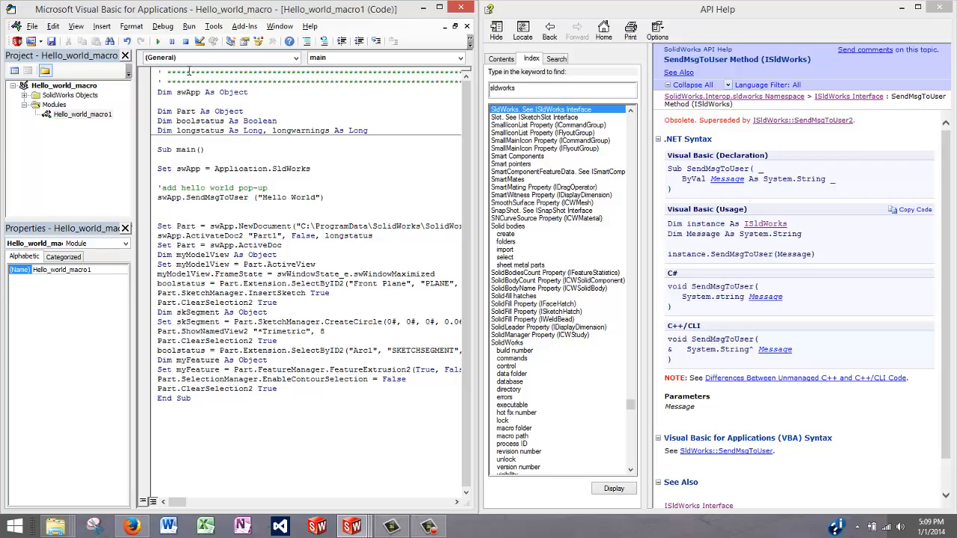
left_click(248, 93)
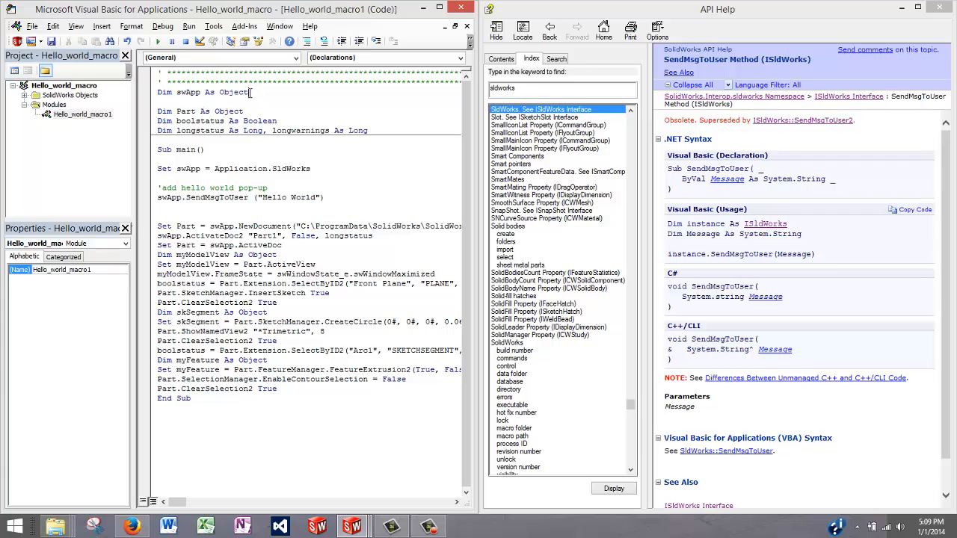
double_click(233, 93)
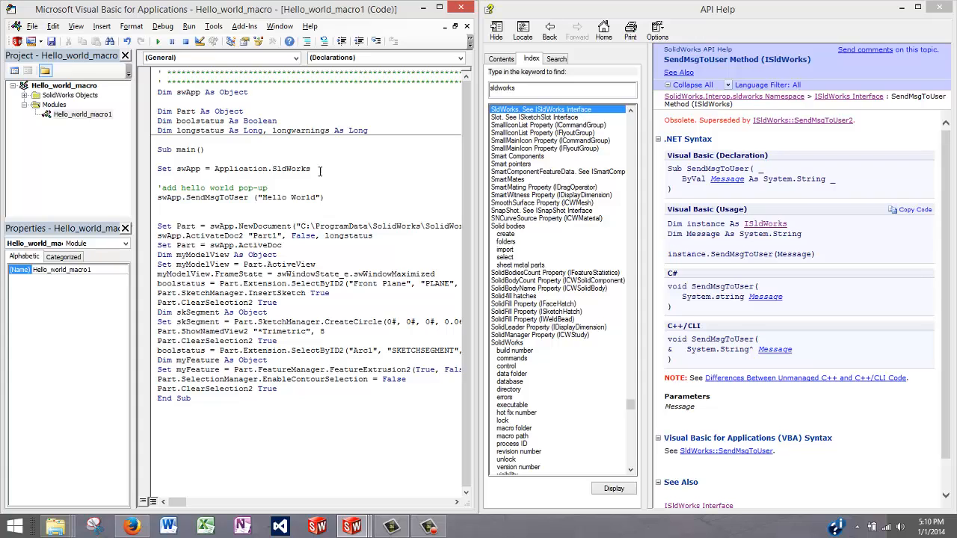
triple_click(231, 167)
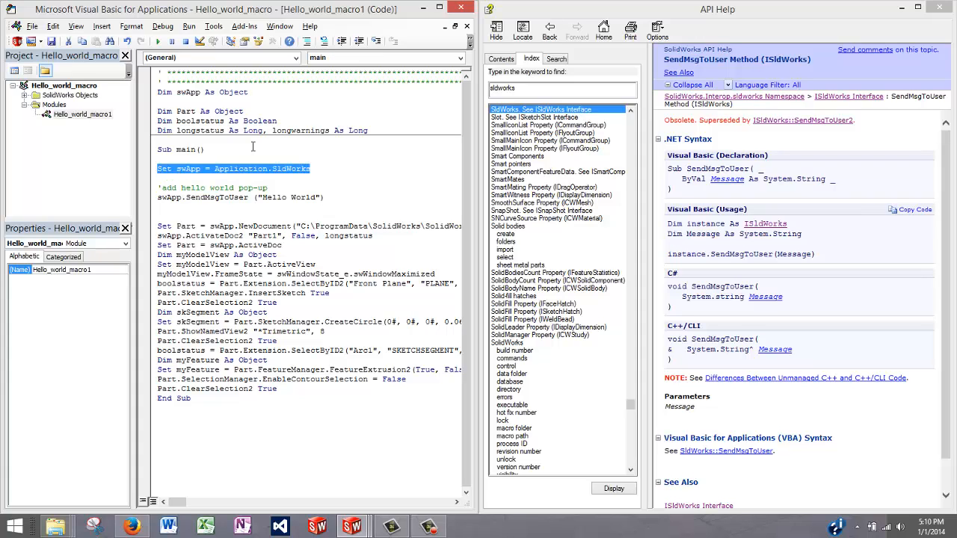
left_click(248, 91)
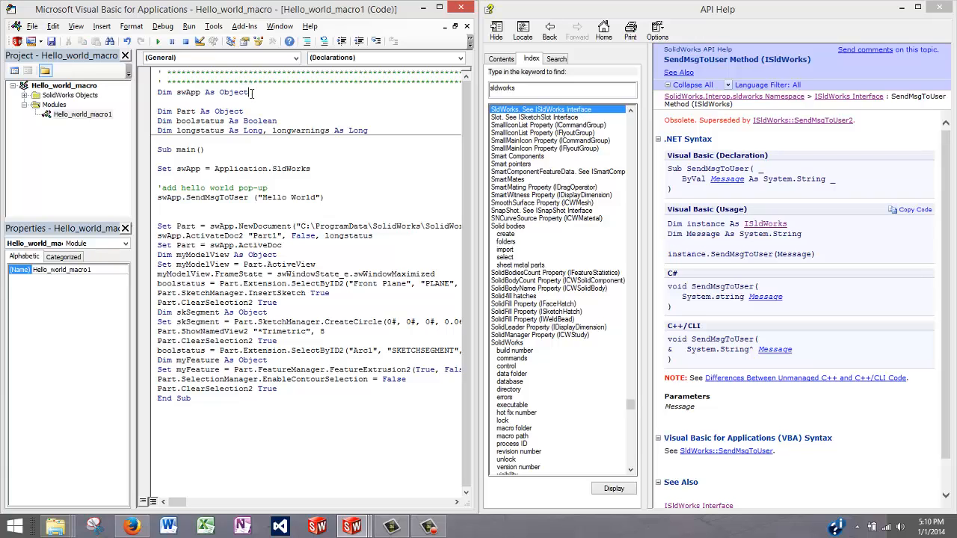
mouse_move(260, 119)
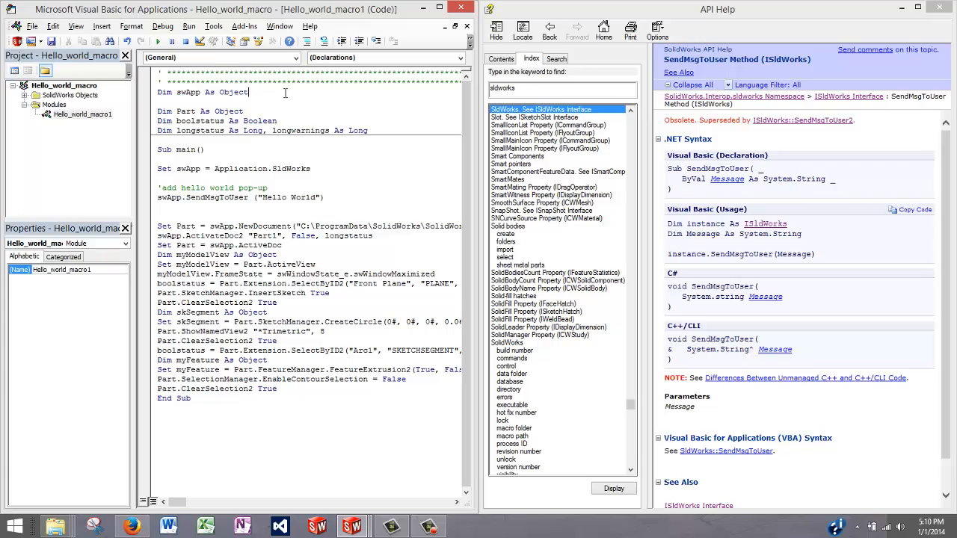
- Change Dim swApp As Object to Dim swApp As SldWorks.SldWorks
key("BackSpace")
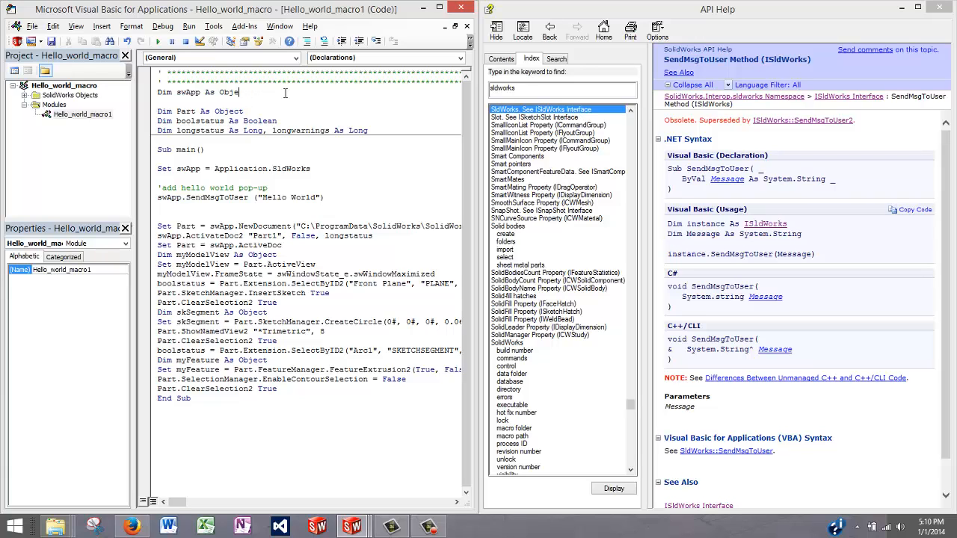
key("BackSpace")
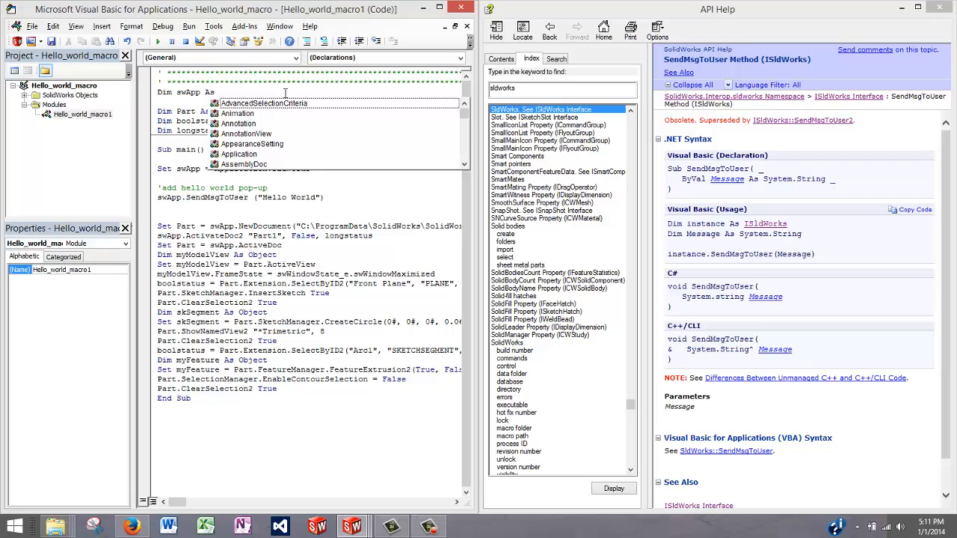
type("SldWorks")
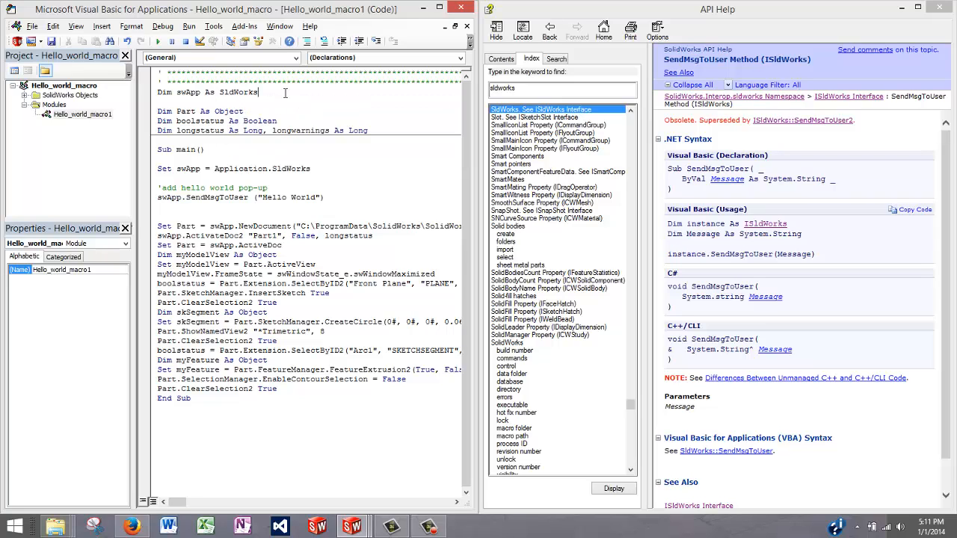
type(".SldWorks")
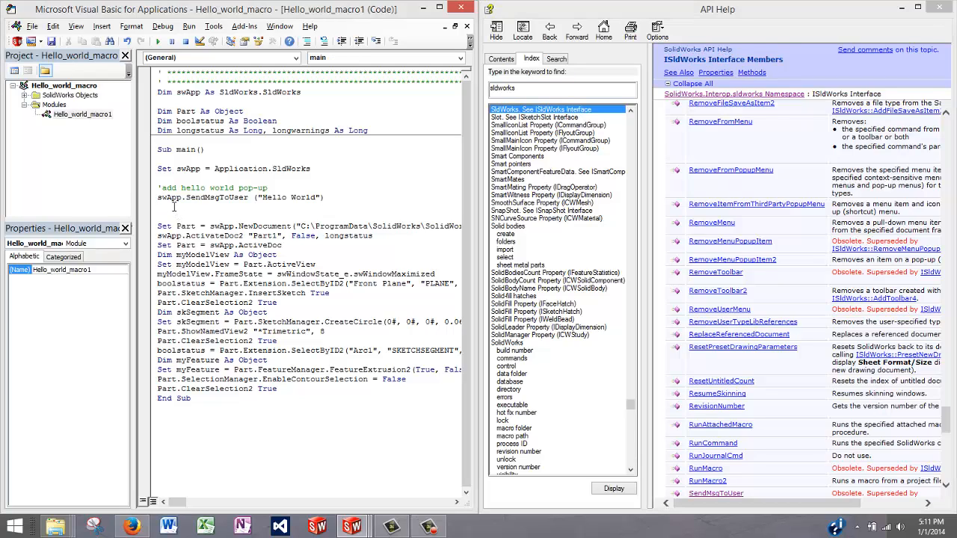
- Add a second swApp.SendMsgToUser( line below the Hello World message, argument still empty
type("a")
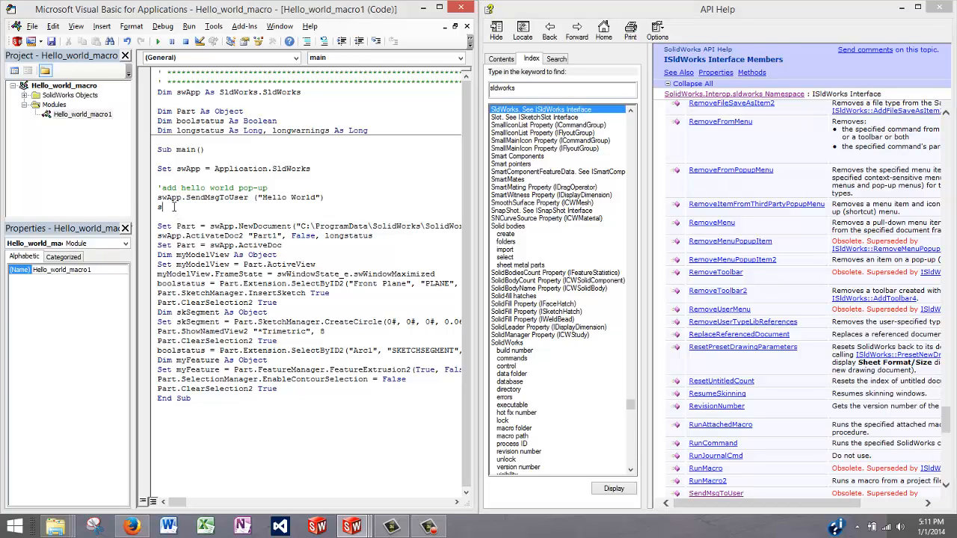
type("wapp")
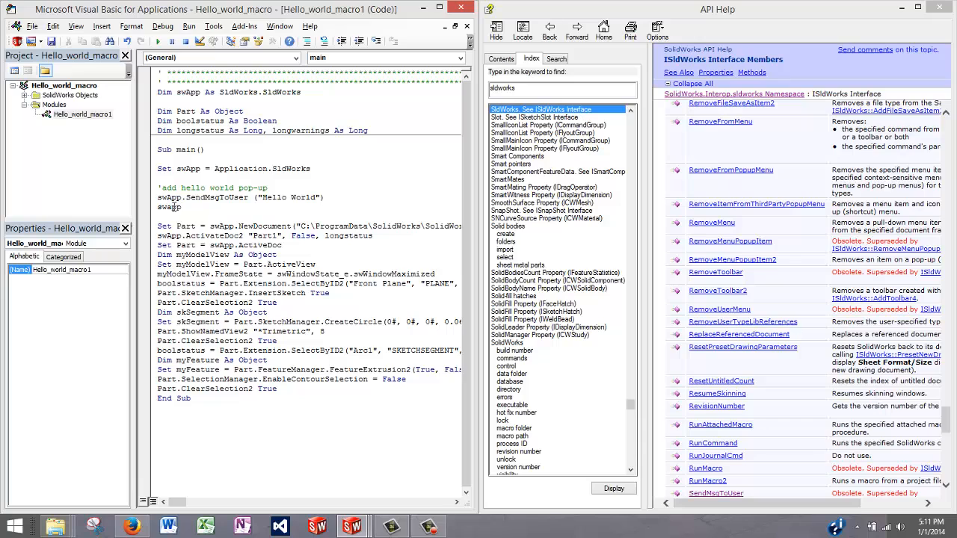
type(".")
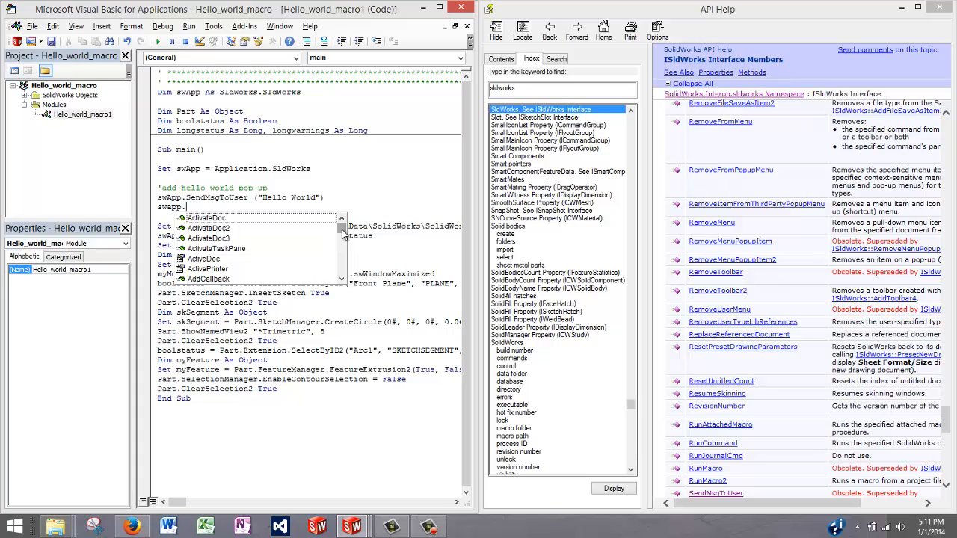
type("a")
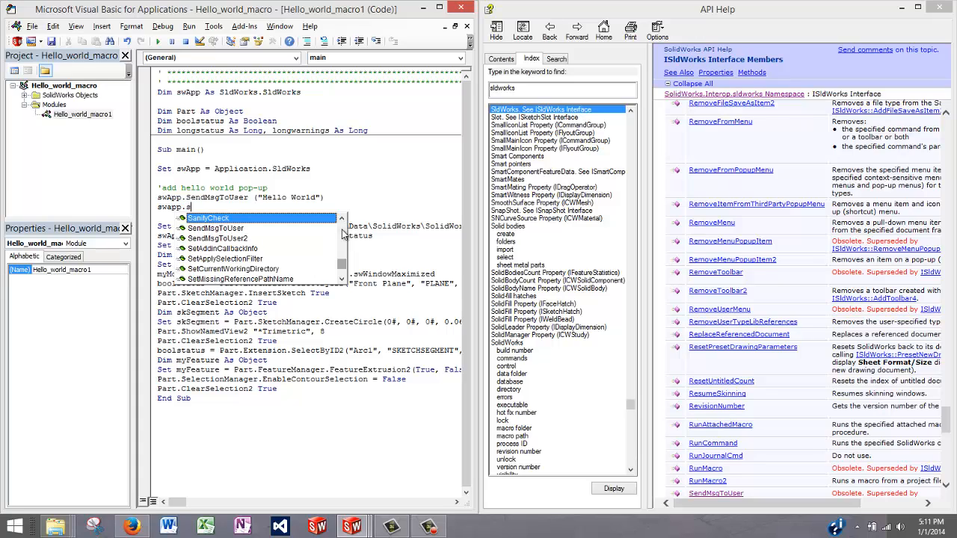
type("sen")
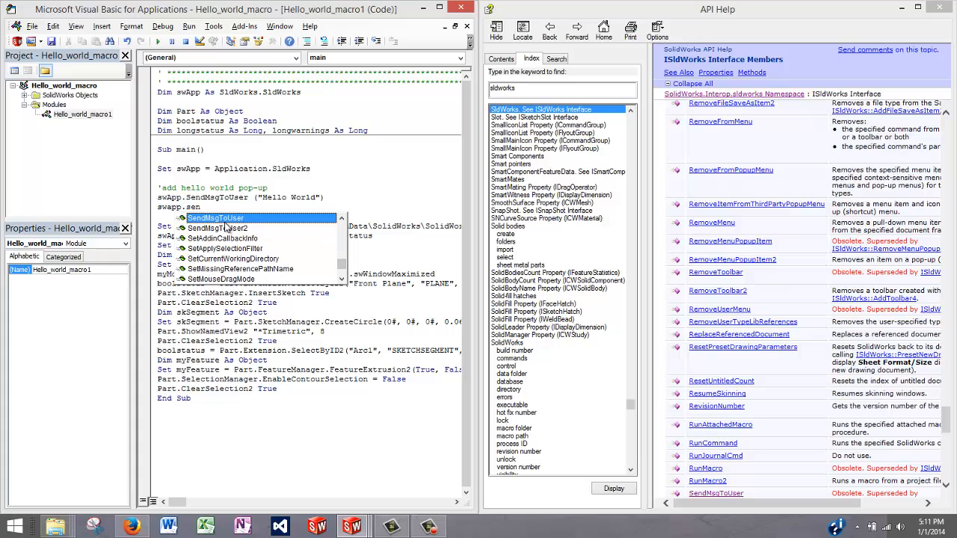
mouse_move(240, 224)
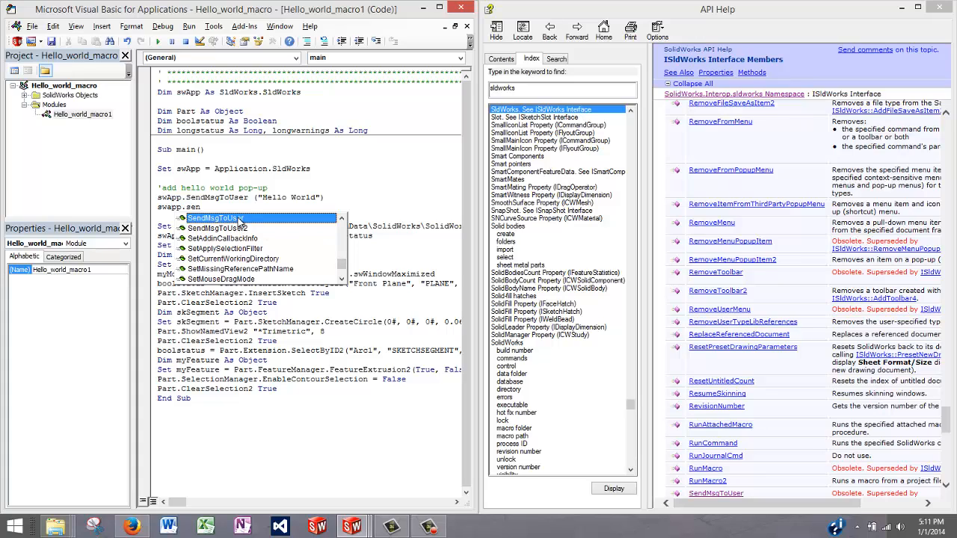
mouse_move(272, 227)
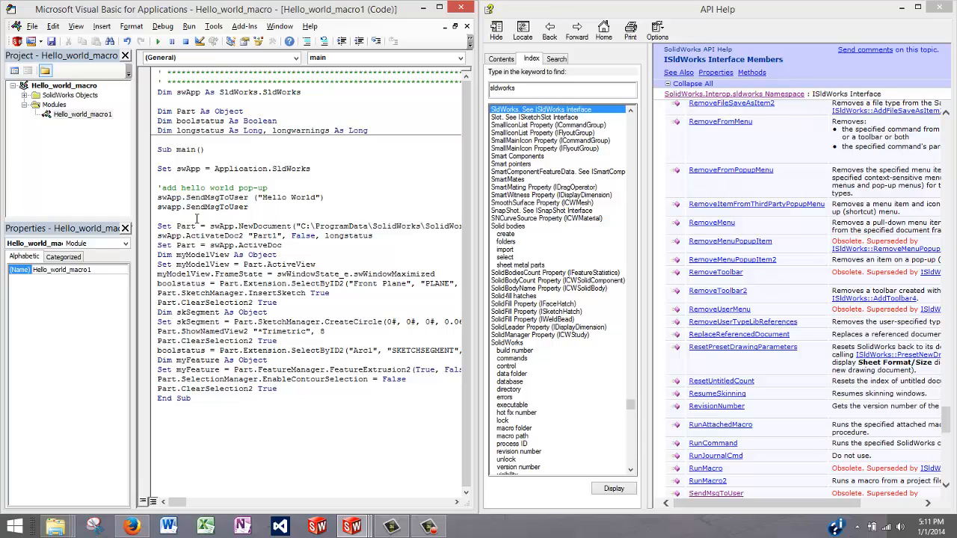
type("(")
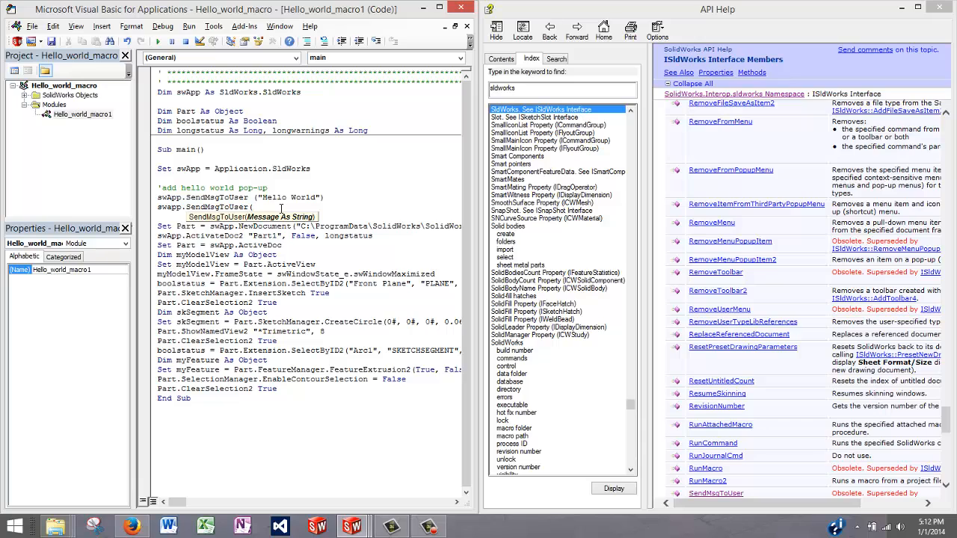
- Finish the second call with the message "hello world agian" and select swApp on the first line
type("\"hello world agian")
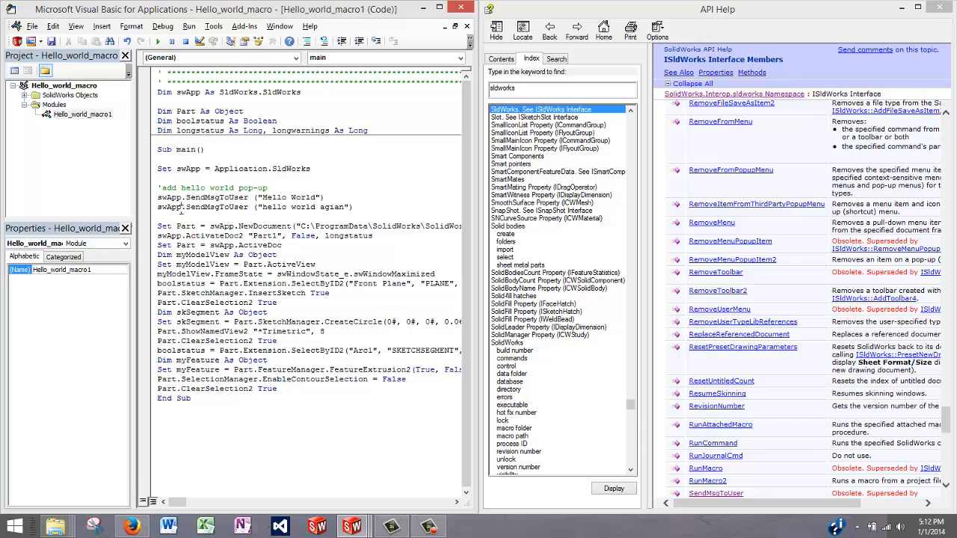
double_click(167, 206)
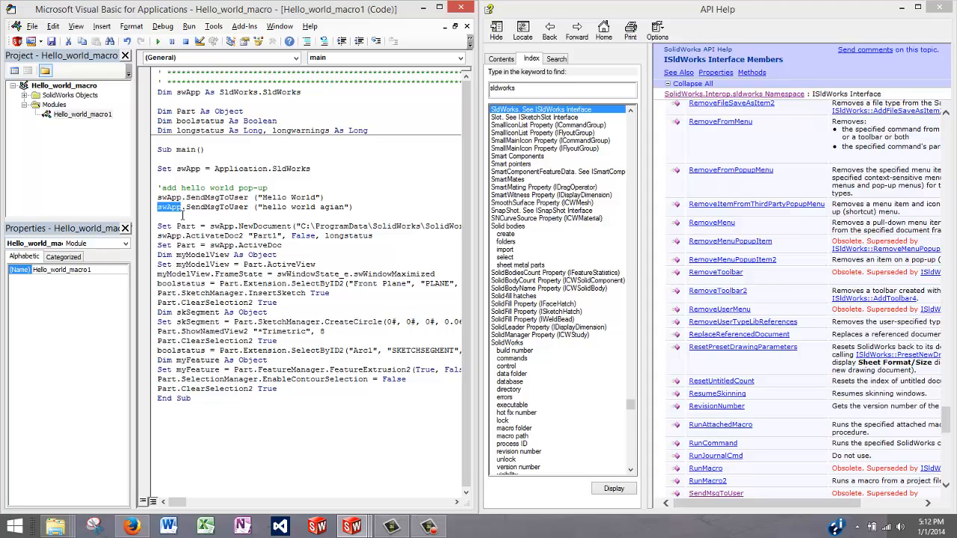
mouse_move(331, 204)
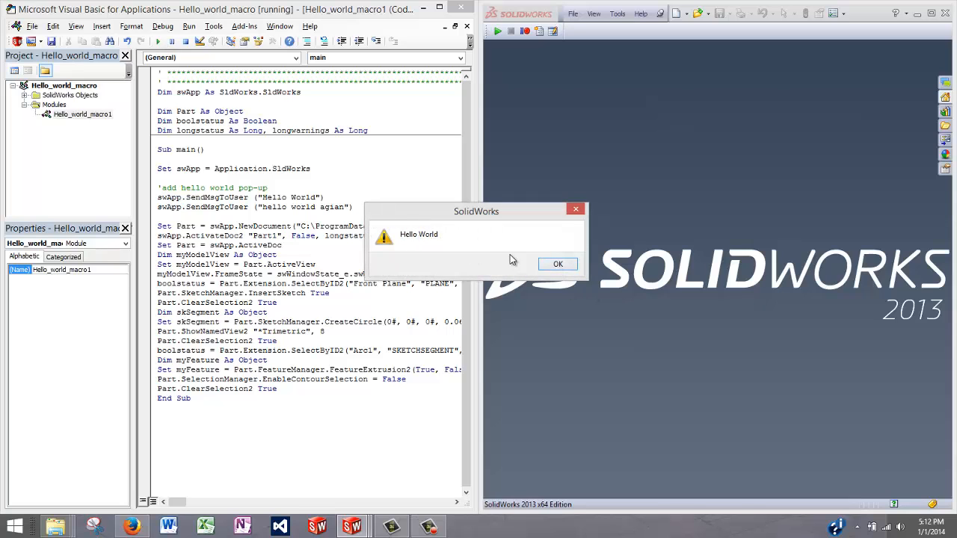
- Acknowledge both greeting messages after the run, then close the cylinder part without saving
left_click(558, 263)
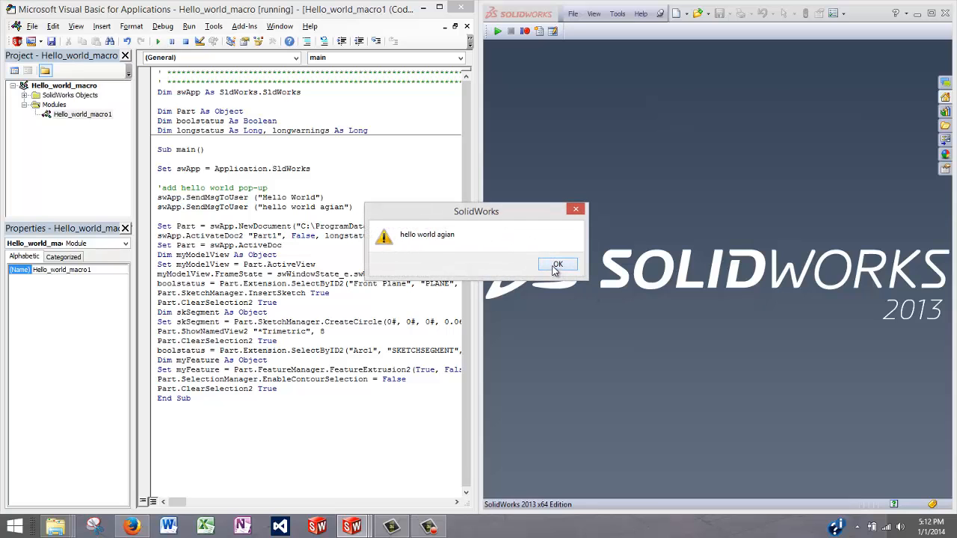
left_click(557, 265)
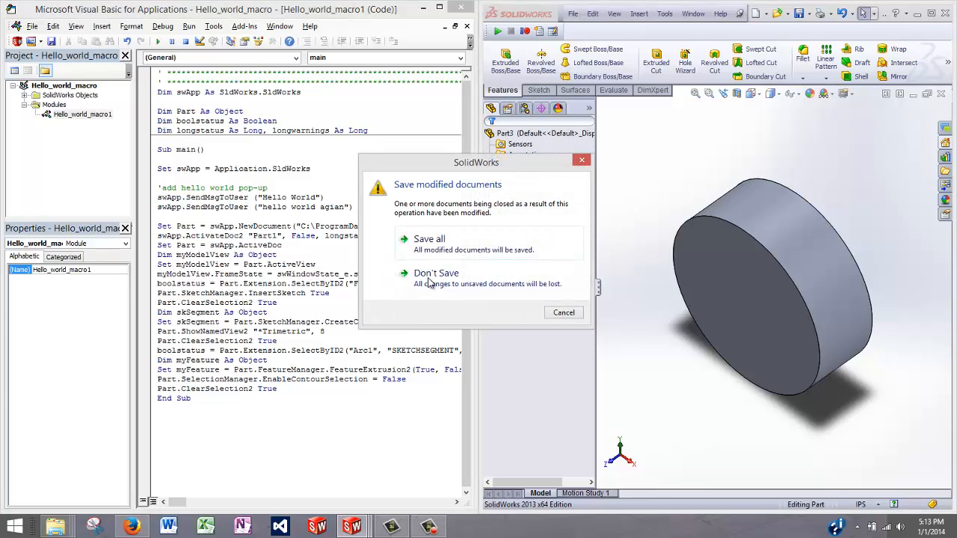
left_click(437, 272)
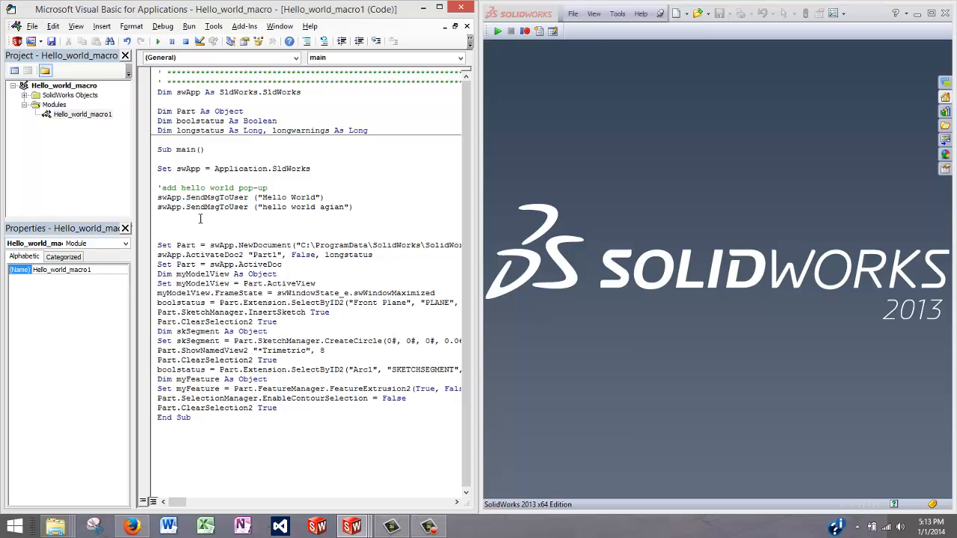
type("part.")
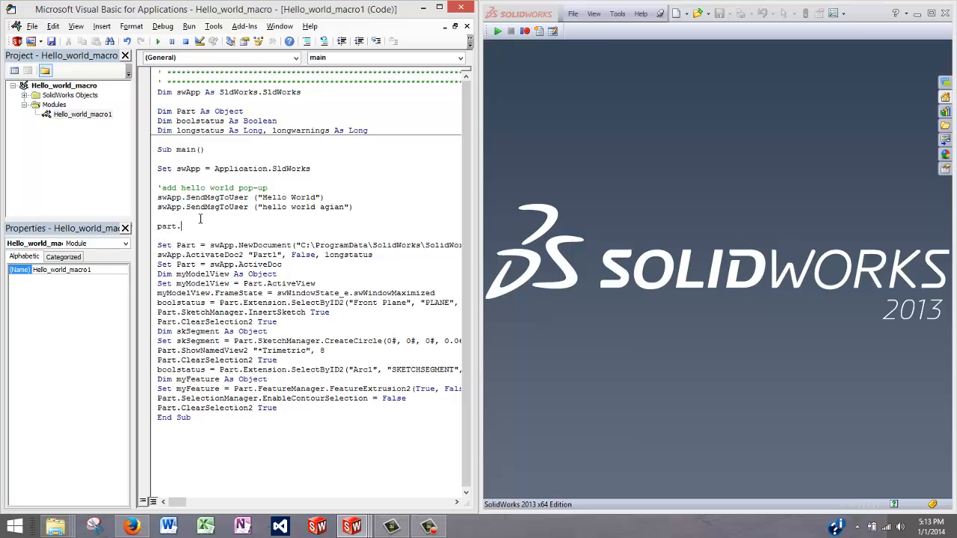
key("Backspace")
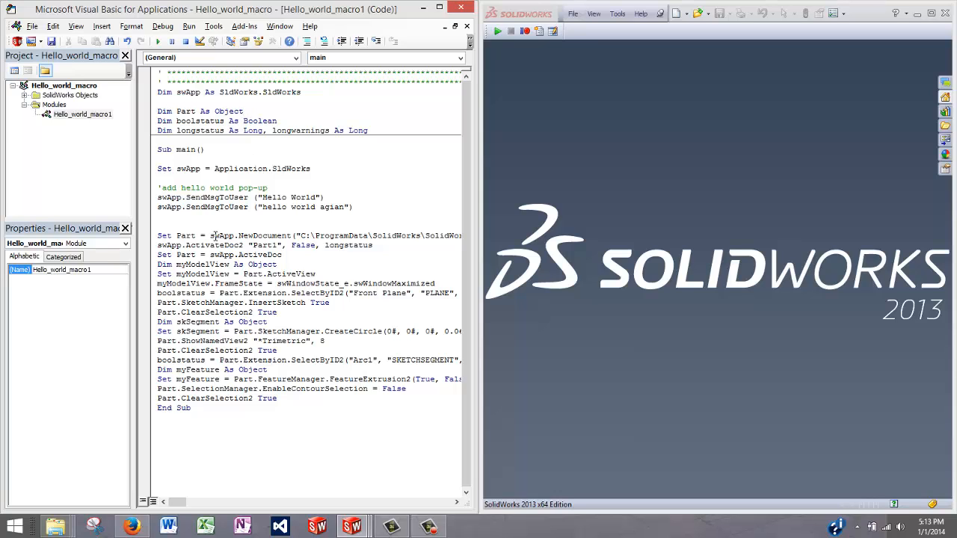
double_click(221, 236)
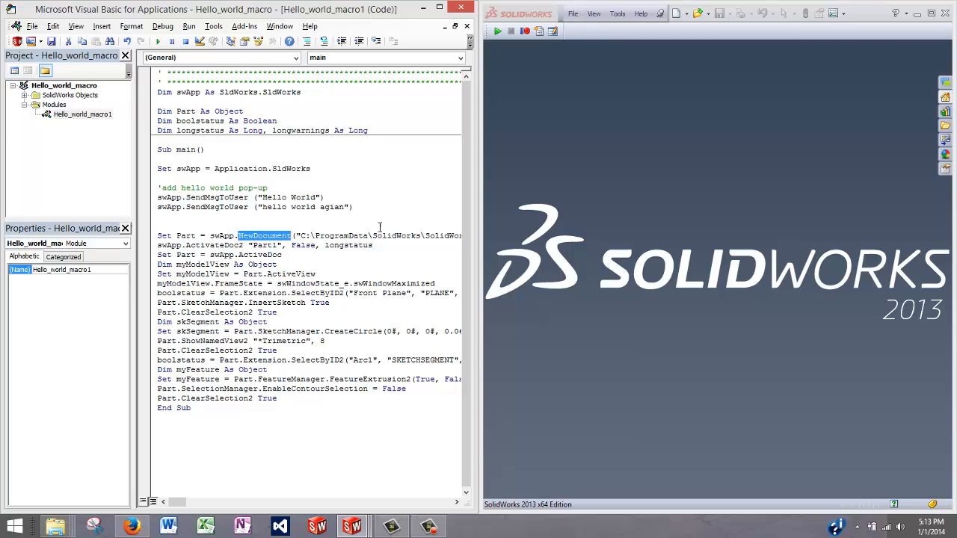
mouse_move(221, 246)
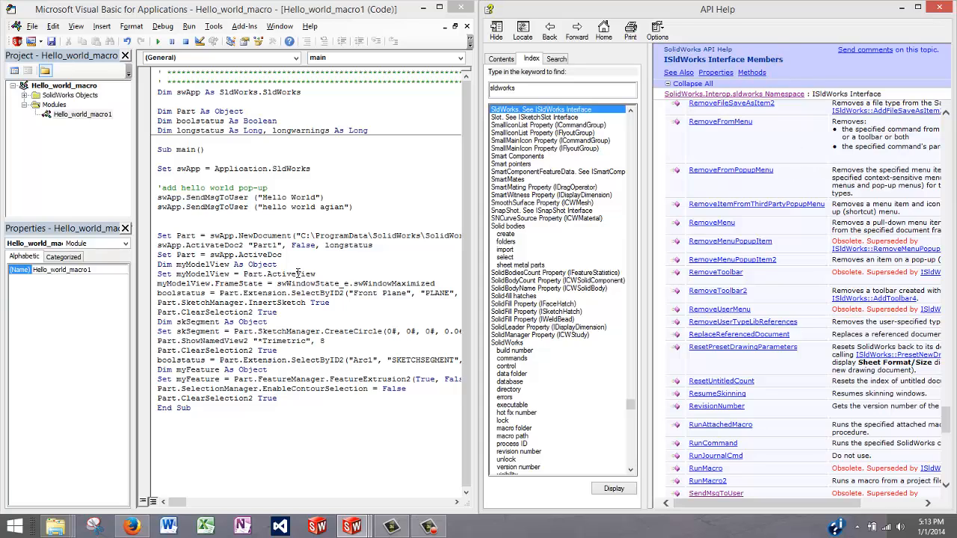
- Search the help page for 'newdoc' and step through matches to NewDocument in the ISldWorks members list
double_click(269, 236)
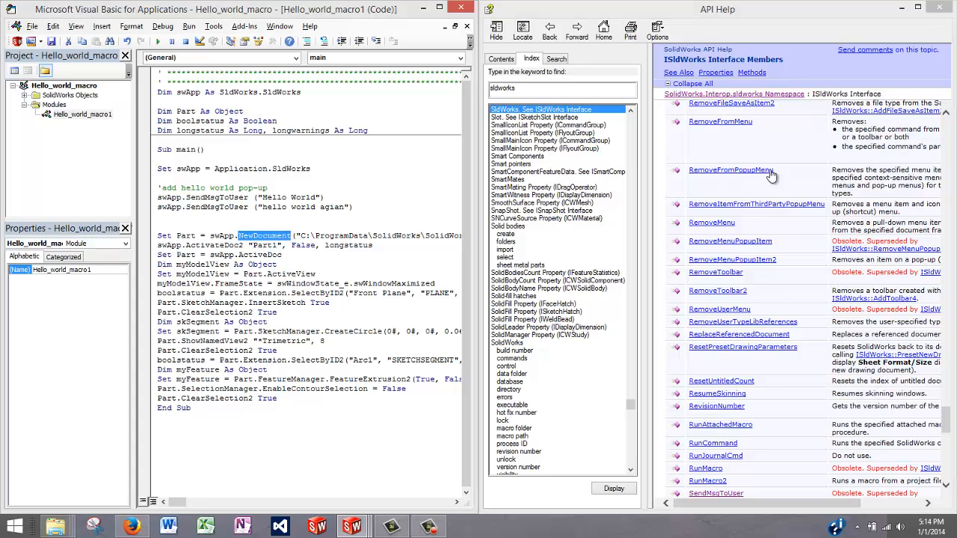
key("Ctrl+f")
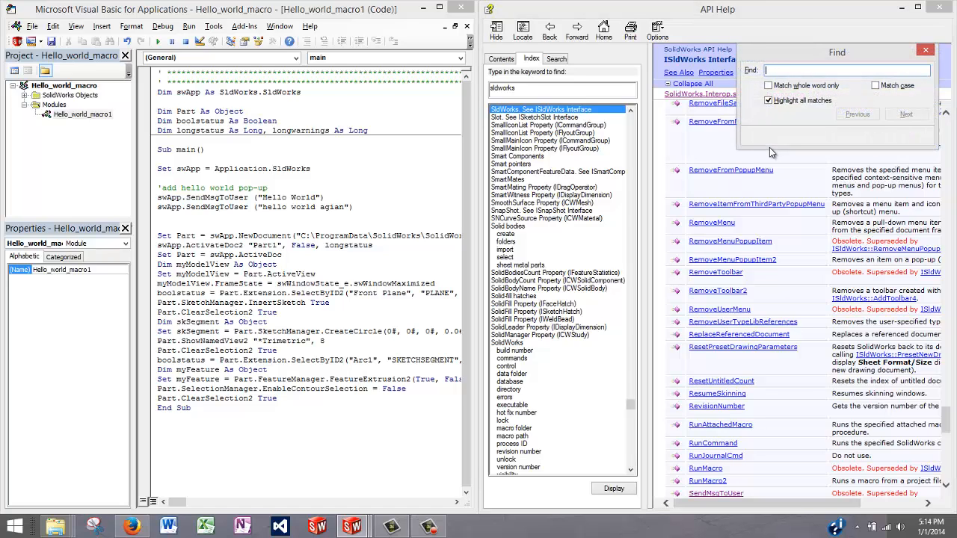
type("newdocument")
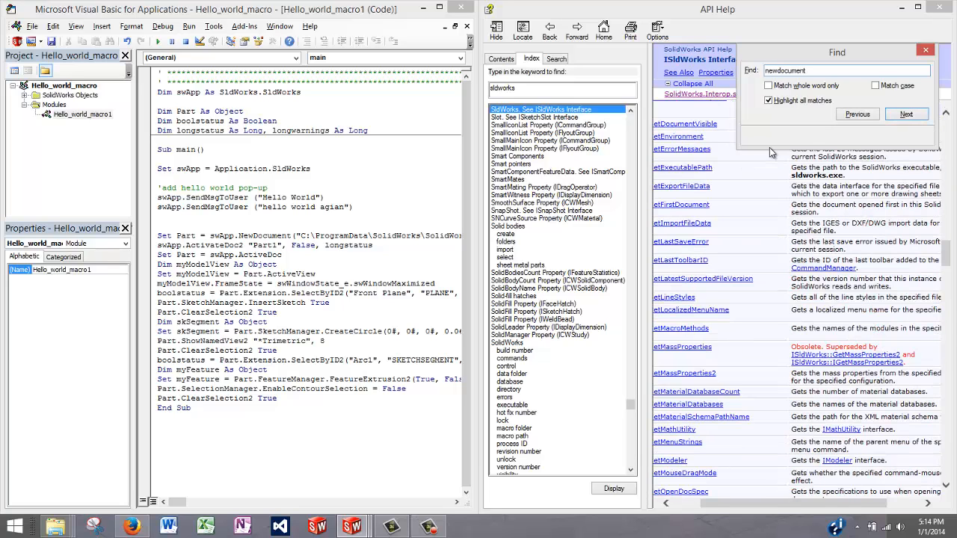
left_click(906, 114)
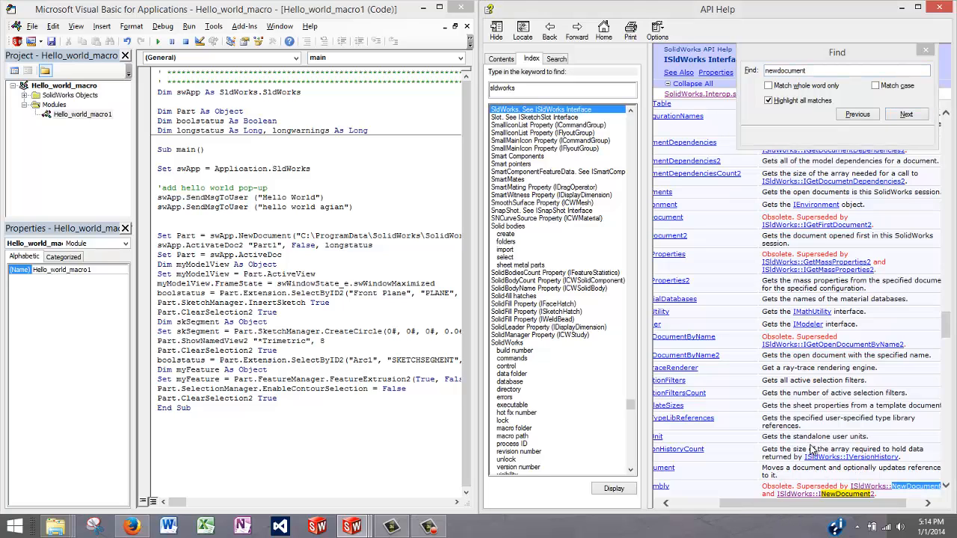
left_click(906, 113)
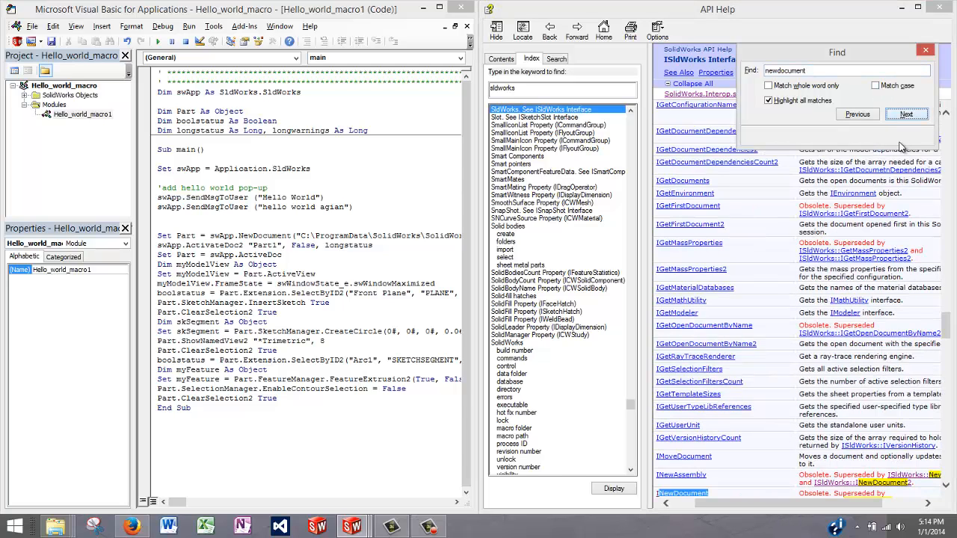
left_click(906, 113)
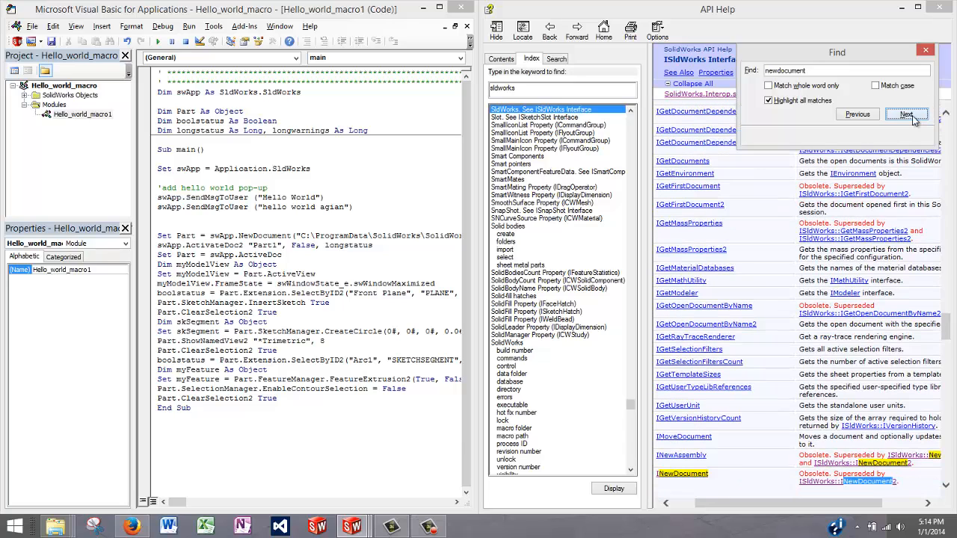
left_click(905, 114)
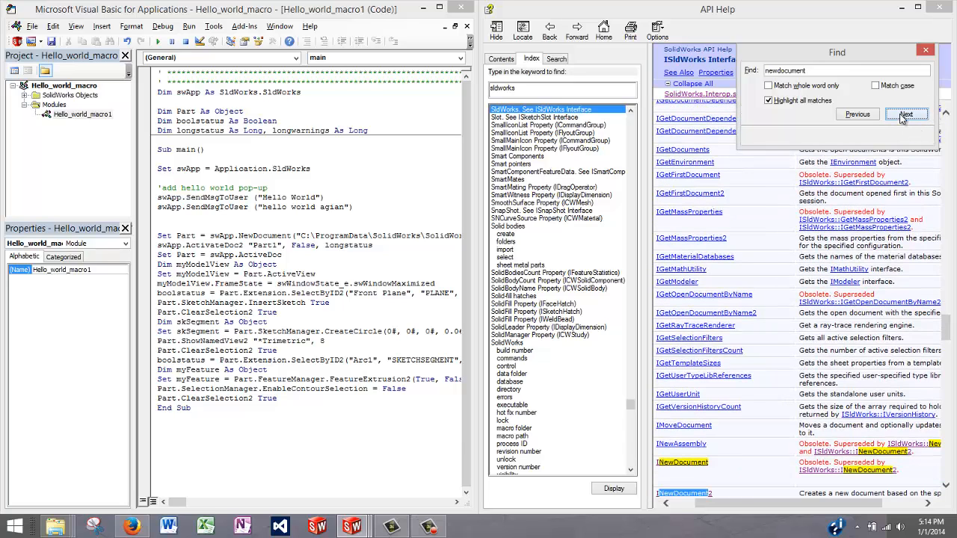
left_click(906, 114)
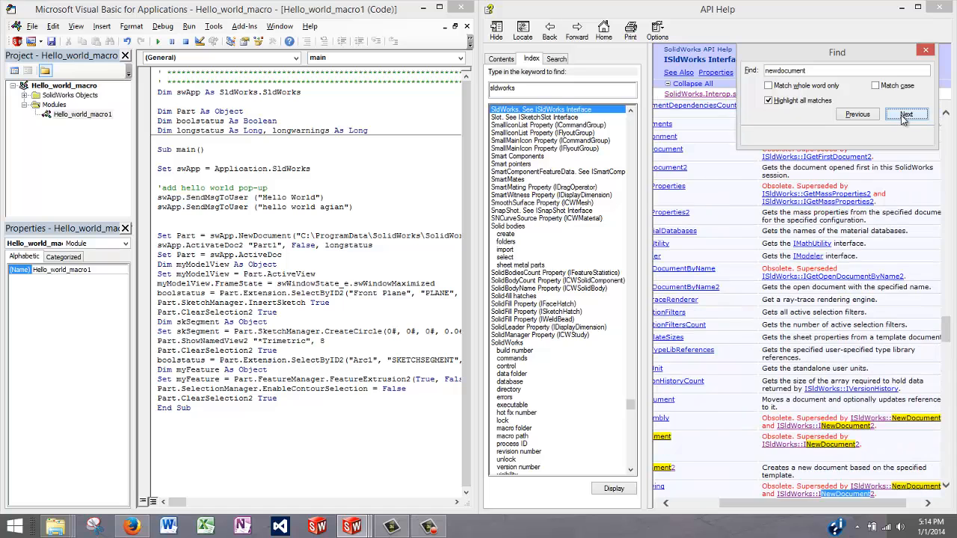
left_click(906, 113)
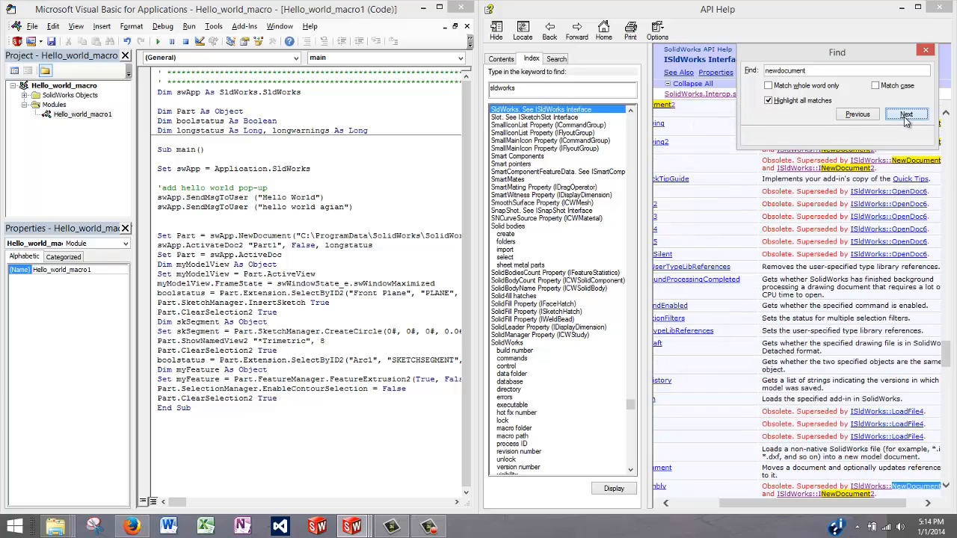
left_click(905, 113)
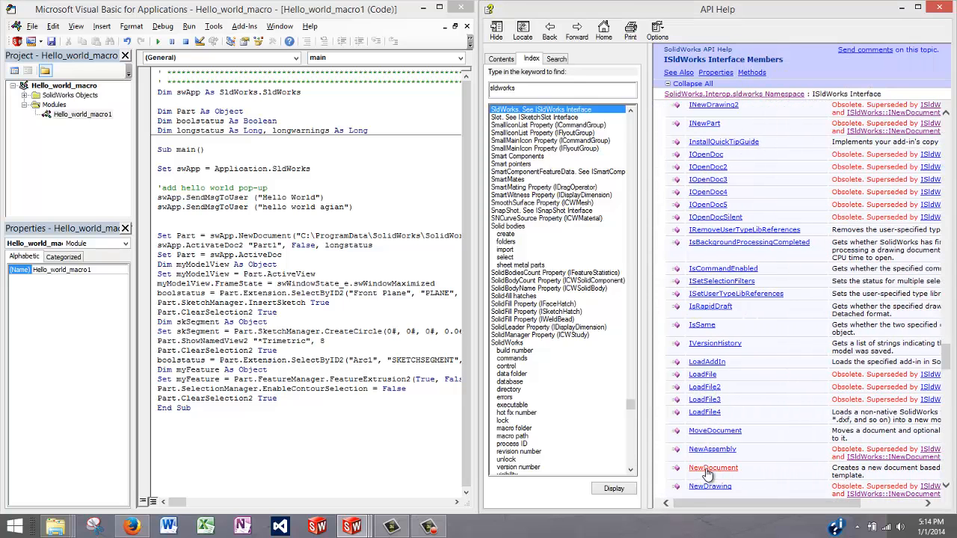
- Show the NewDocument Method (ISldWorks) reference scrolled to its parameters
left_click(711, 466)
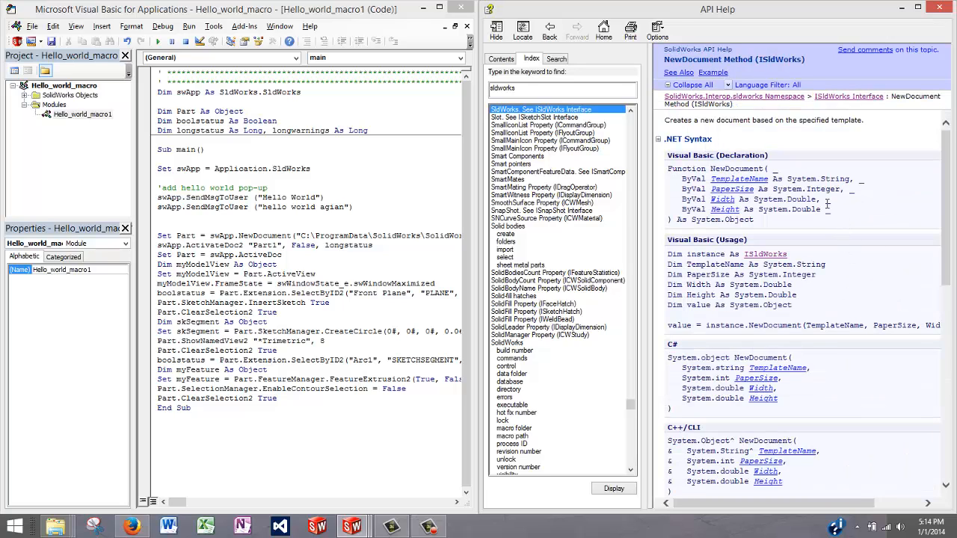
mouse_move(843, 226)
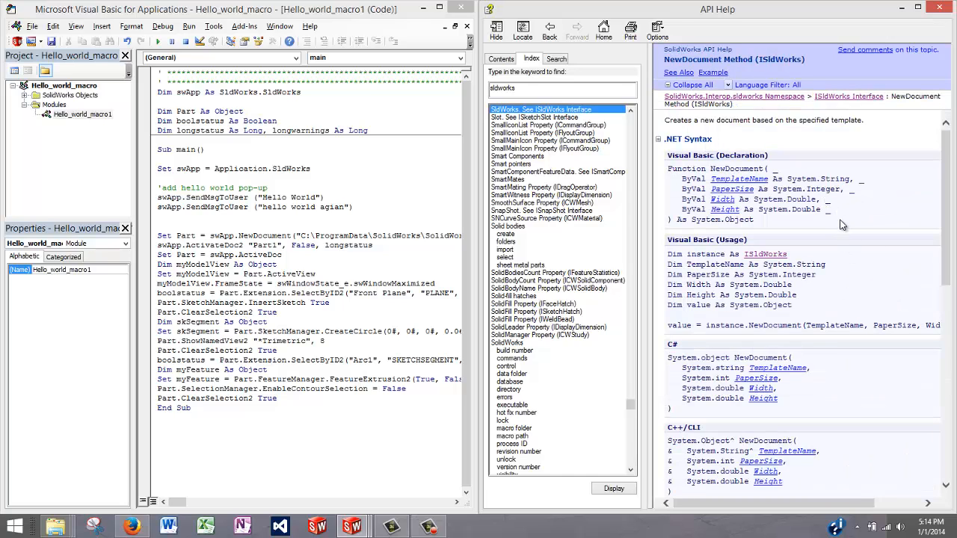
scroll("down", 3)
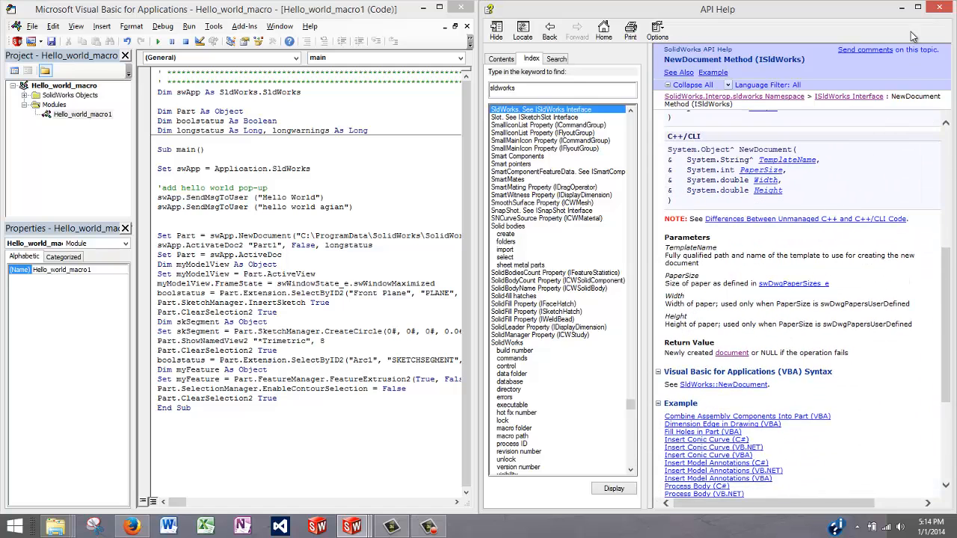
- From NewDocument's return value, reach the IModelDoc2 Interface page, then select Object in the Part declaration
left_click(918, 9)
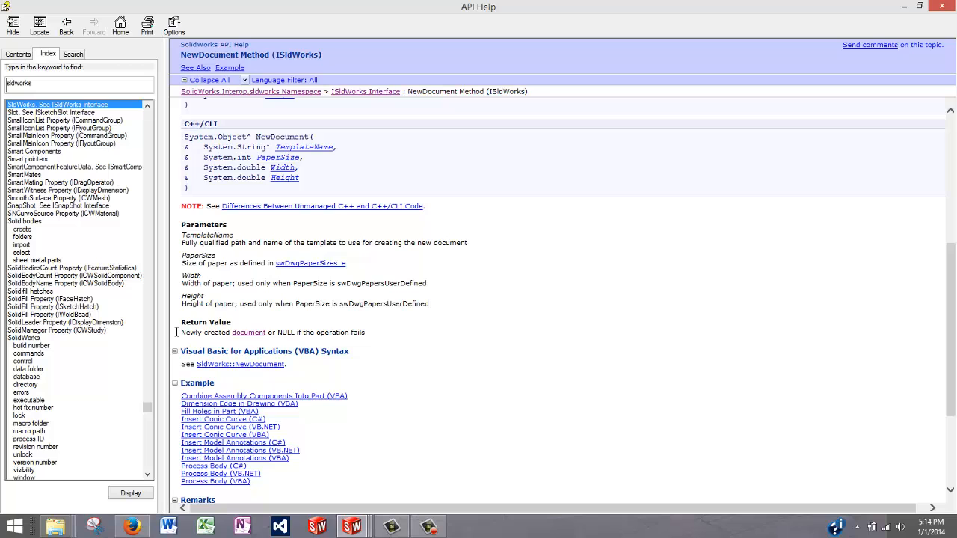
double_click(308, 331)
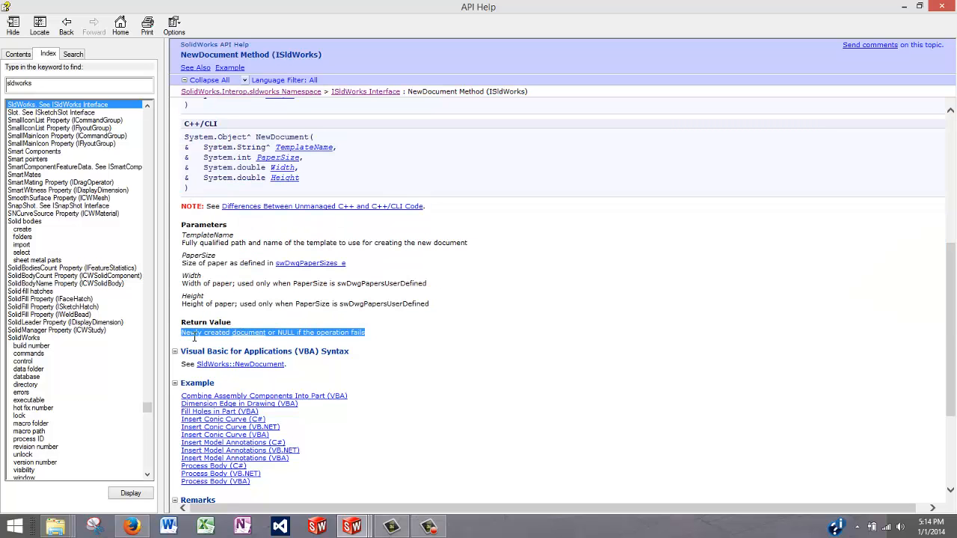
left_click(249, 332)
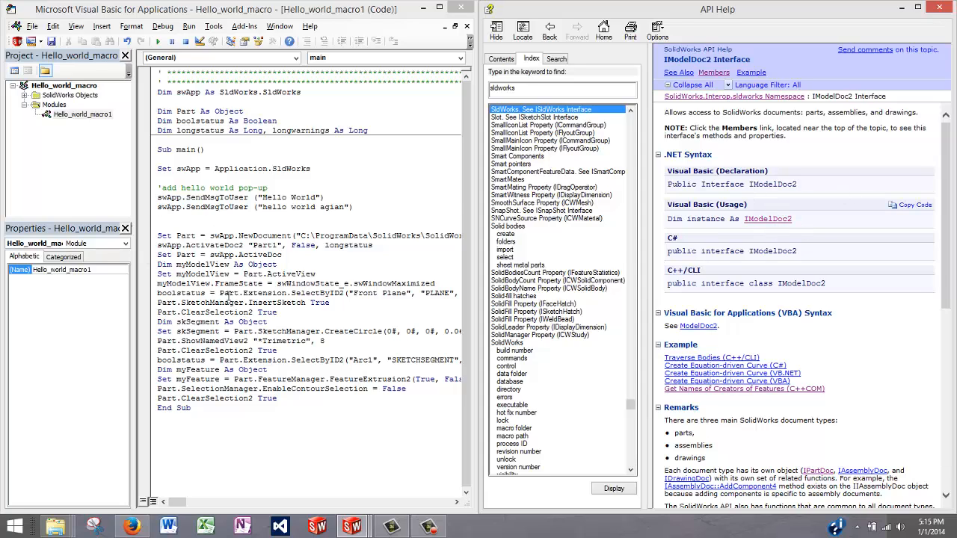
double_click(186, 235)
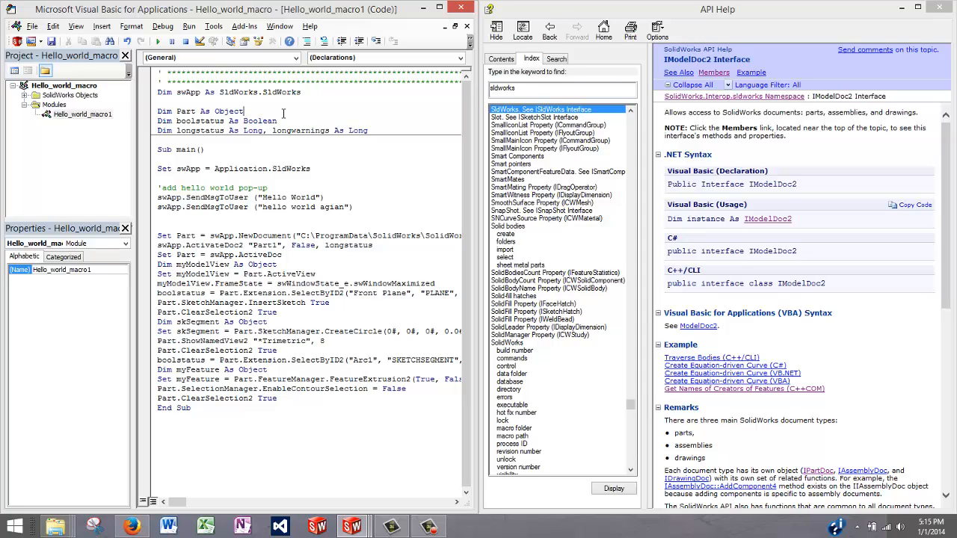
- Change 'Dim Part As Object' to 'Dim Part As ModelDoc2' and minimize the API Help window
key("BackSpace")
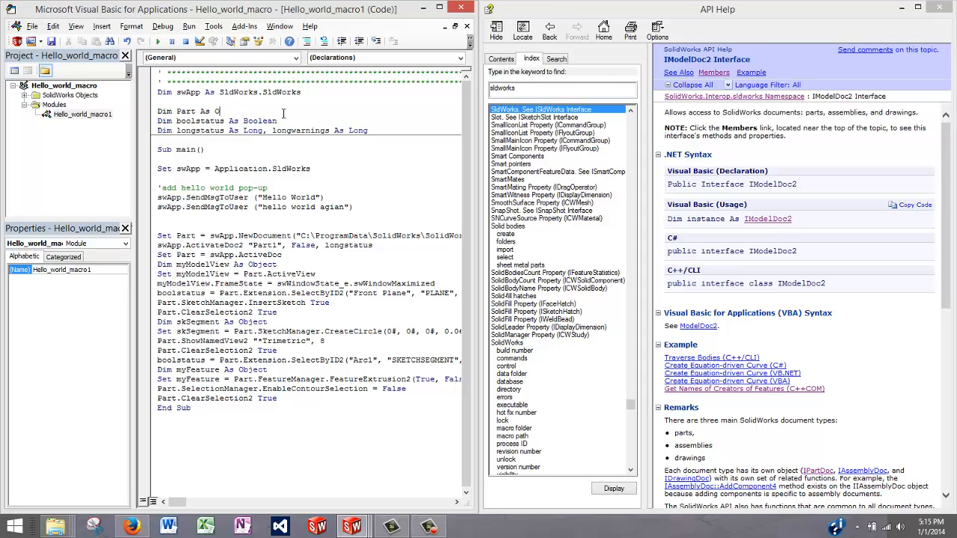
type("O")
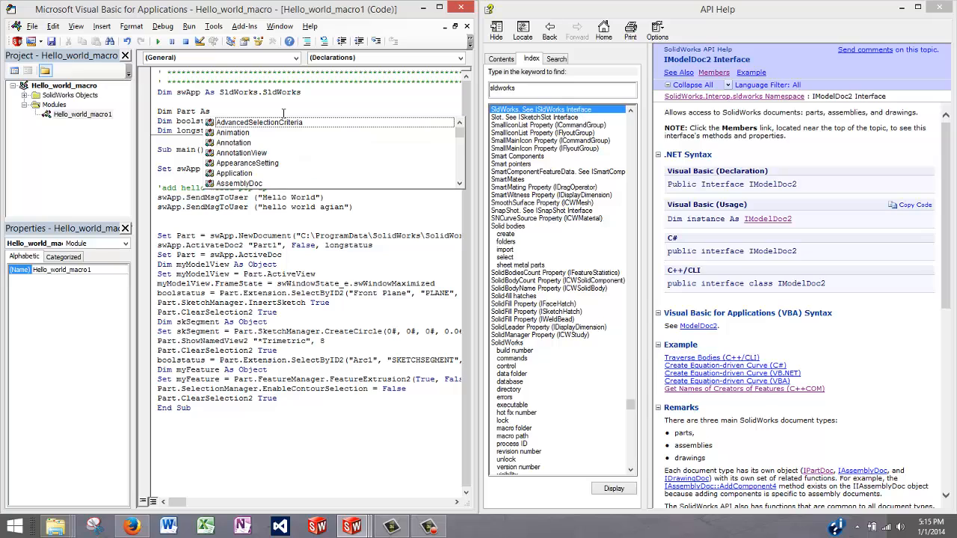
type("mod")
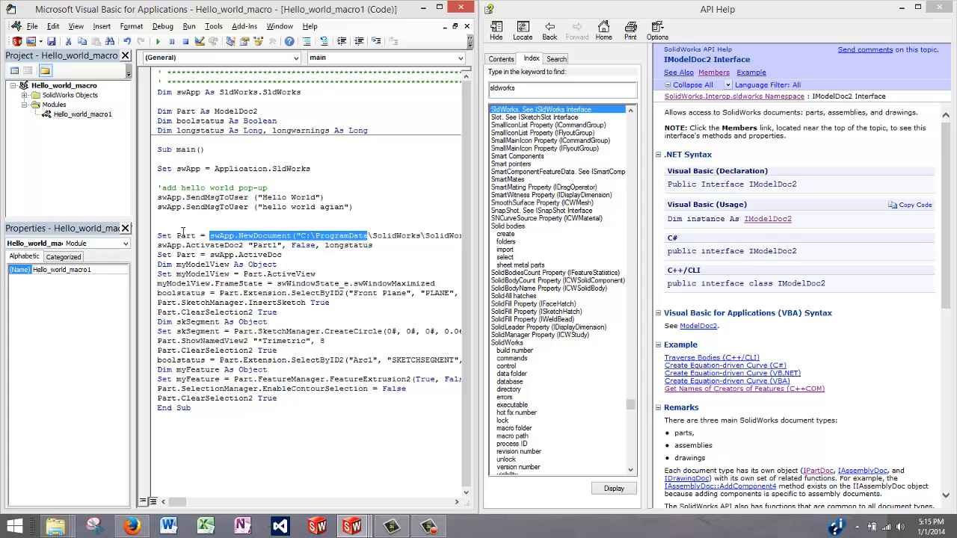
left_click(183, 234)
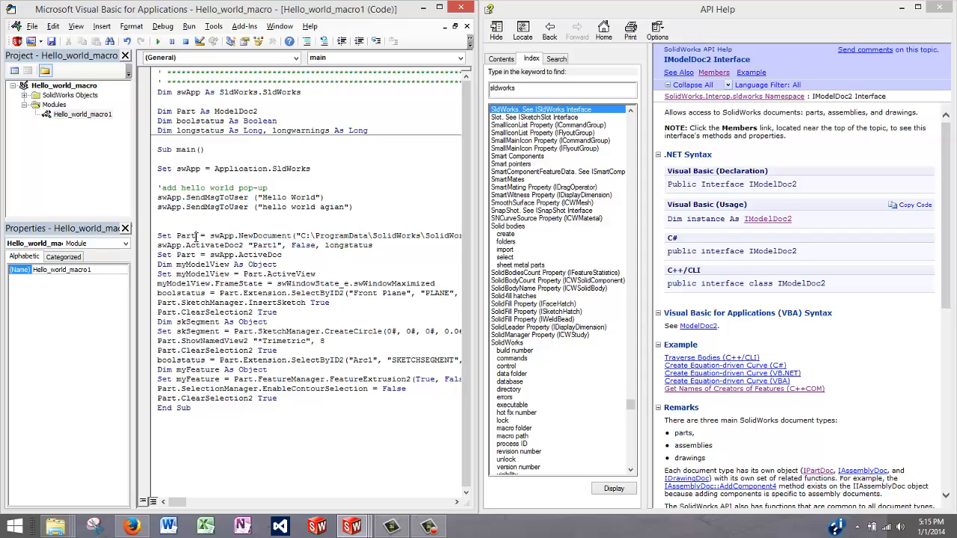
double_click(186, 236)
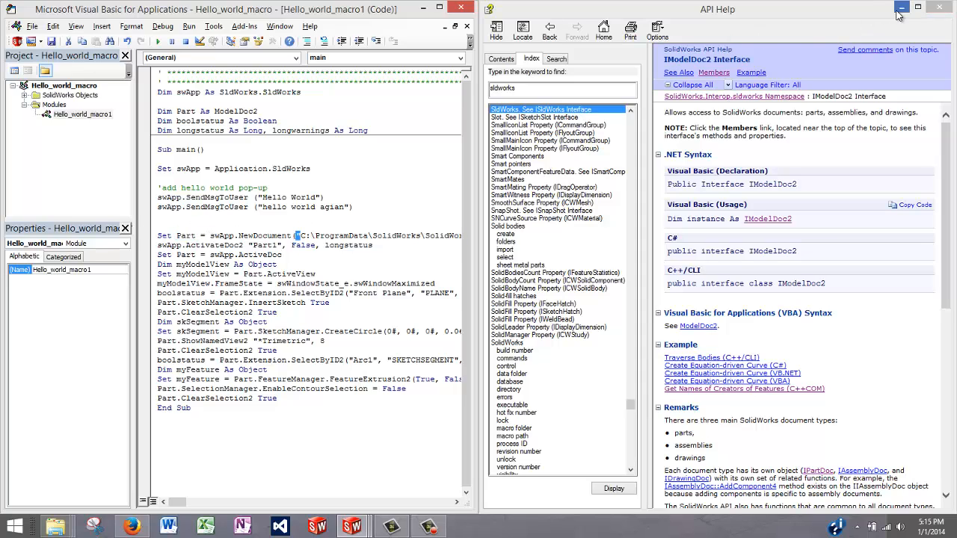
left_click(897, 9)
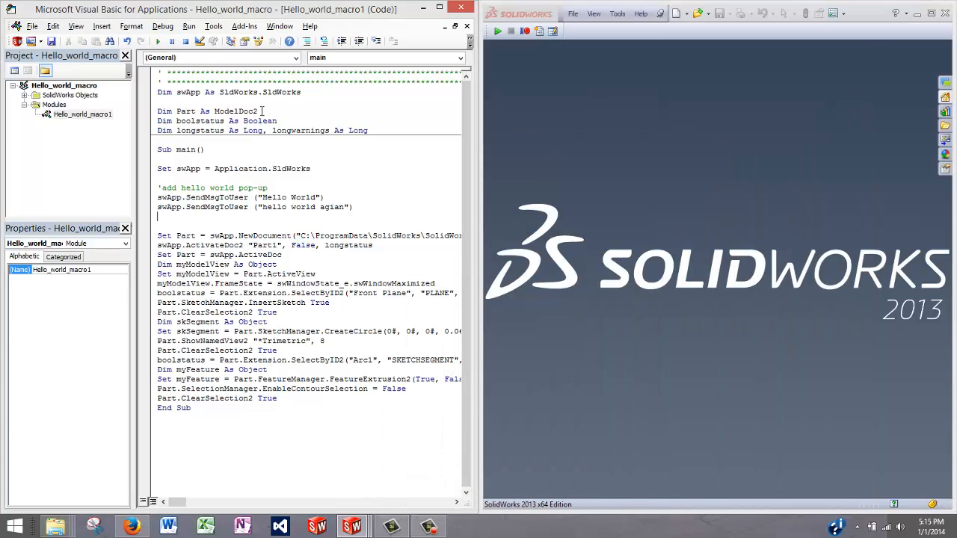
- Run Sub main and acknowledge its Hello World message box
double_click(235, 110)
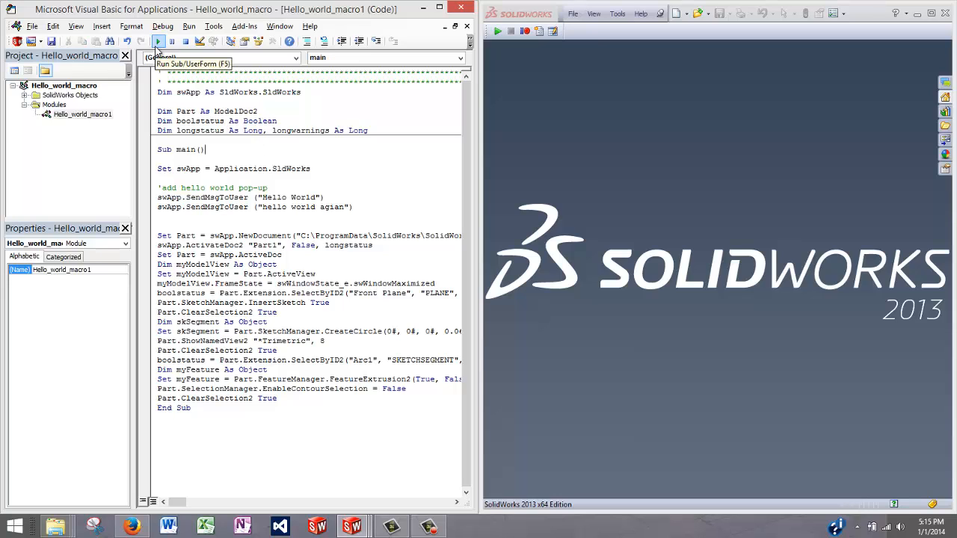
left_click(157, 41)
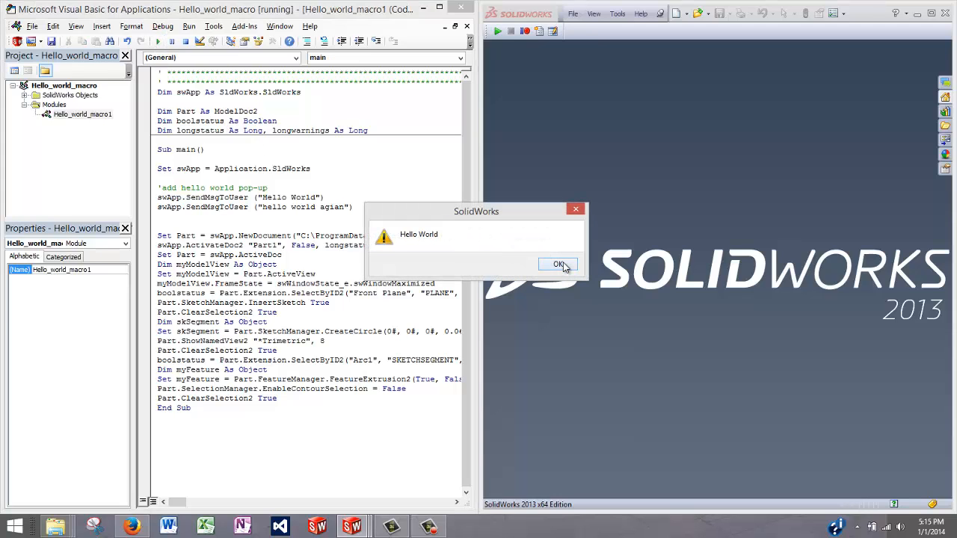
left_click(559, 265)
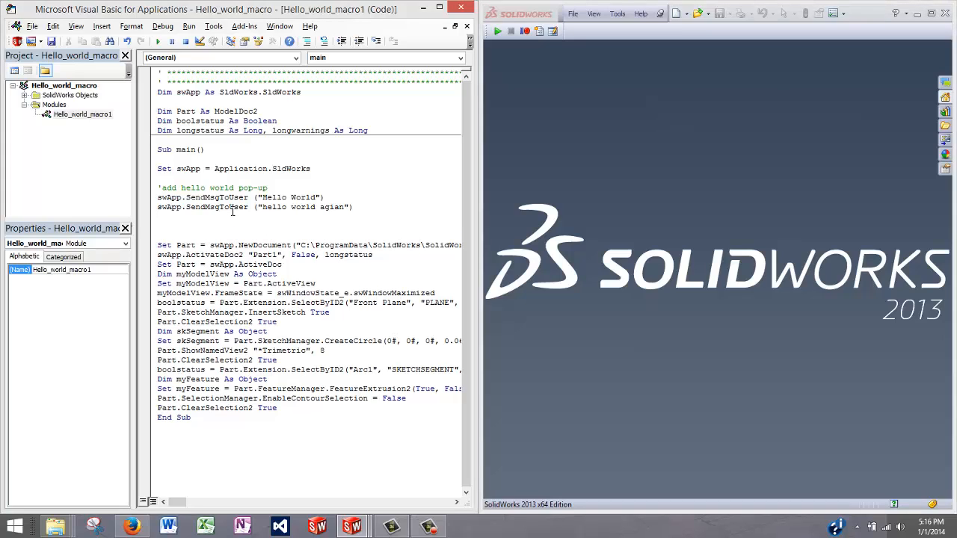
type("par")
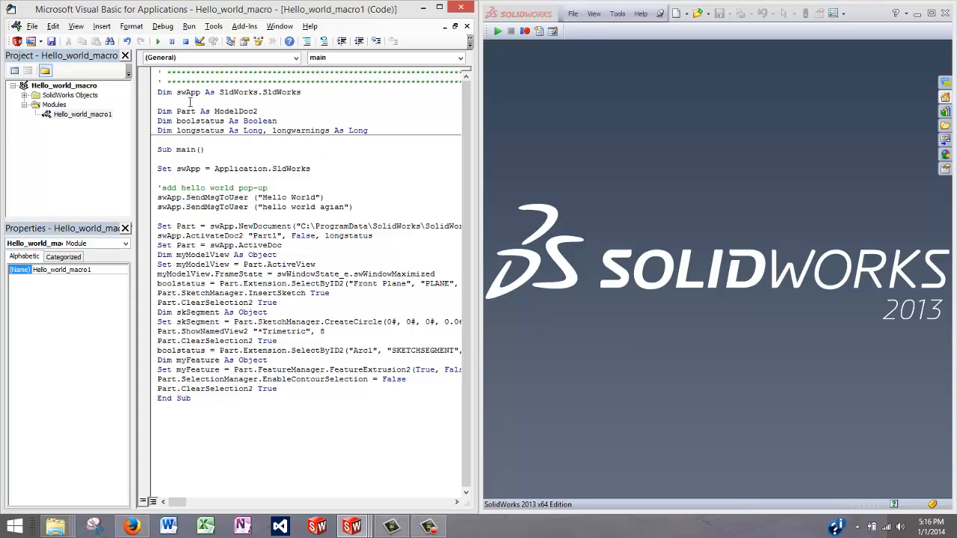
double_click(188, 93)
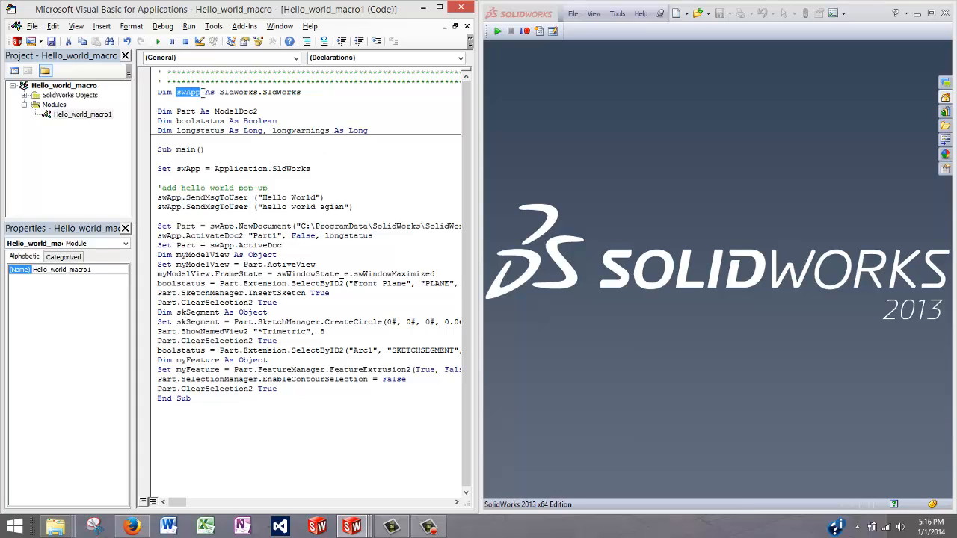